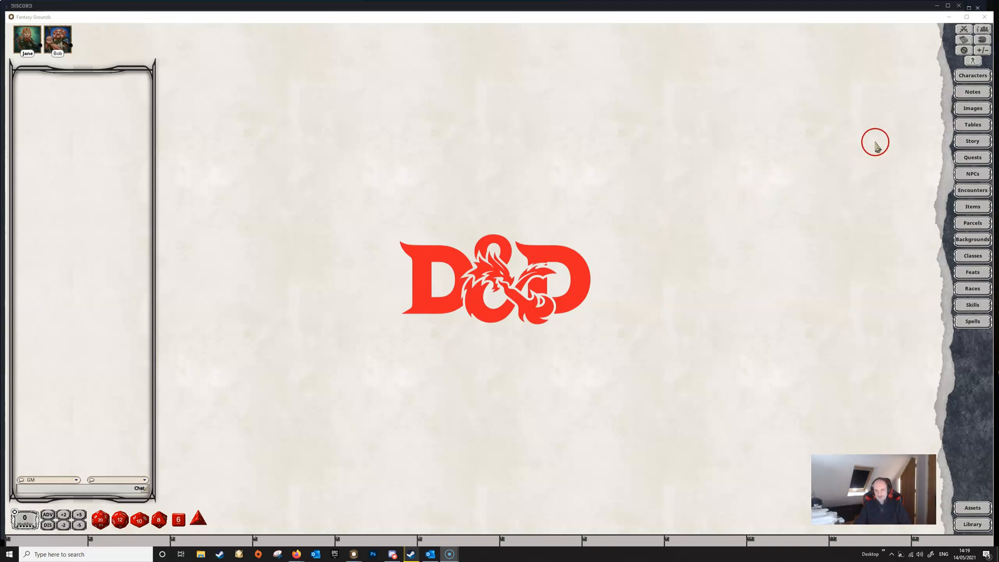
# Open the Cassalanter-Ground map from the campaign images and enable its lighting
pyautogui.click(973, 107)
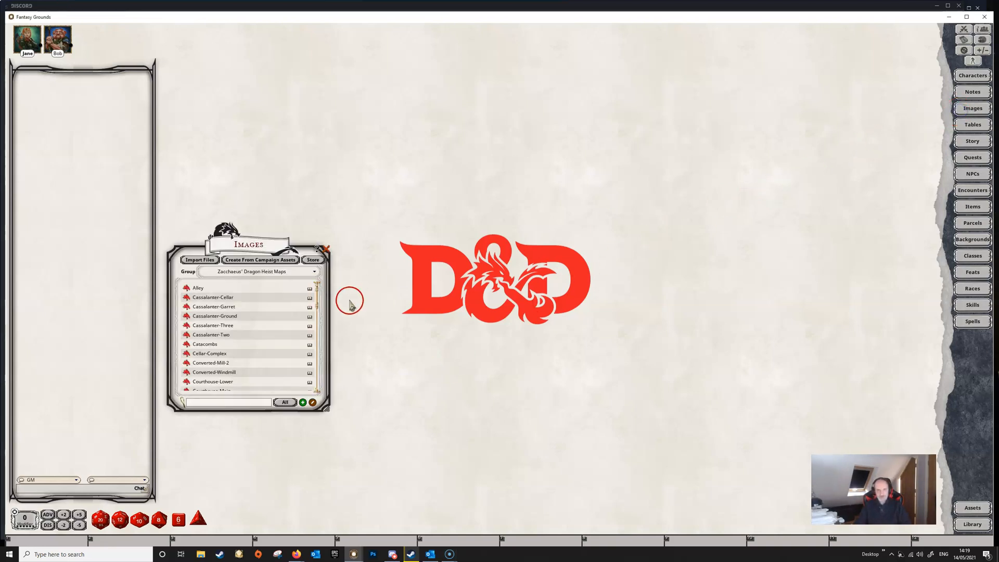
pyautogui.doubleClick(215, 317)
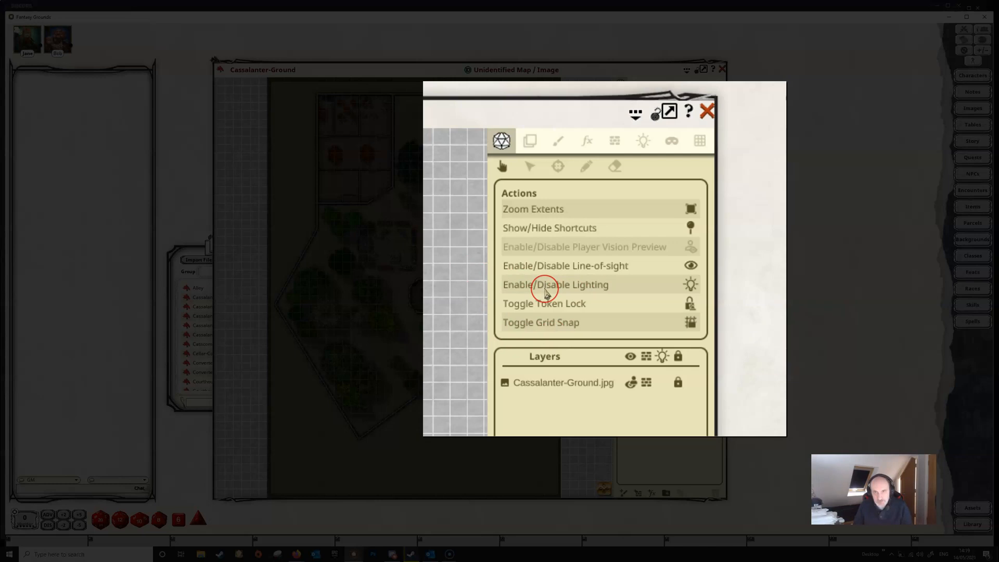
pyautogui.moveTo(566, 293)
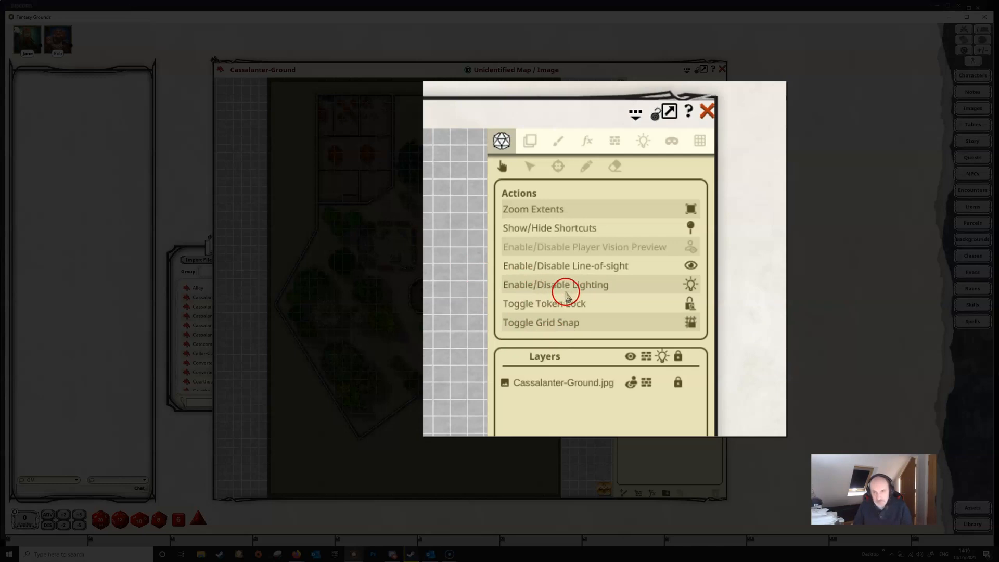
pyautogui.moveTo(609, 295)
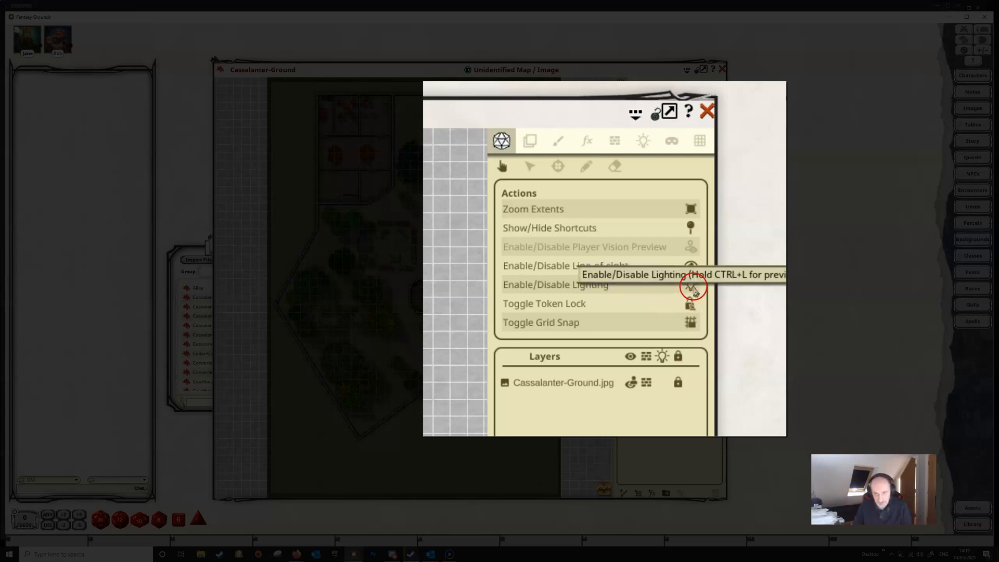
pyautogui.click(690, 285)
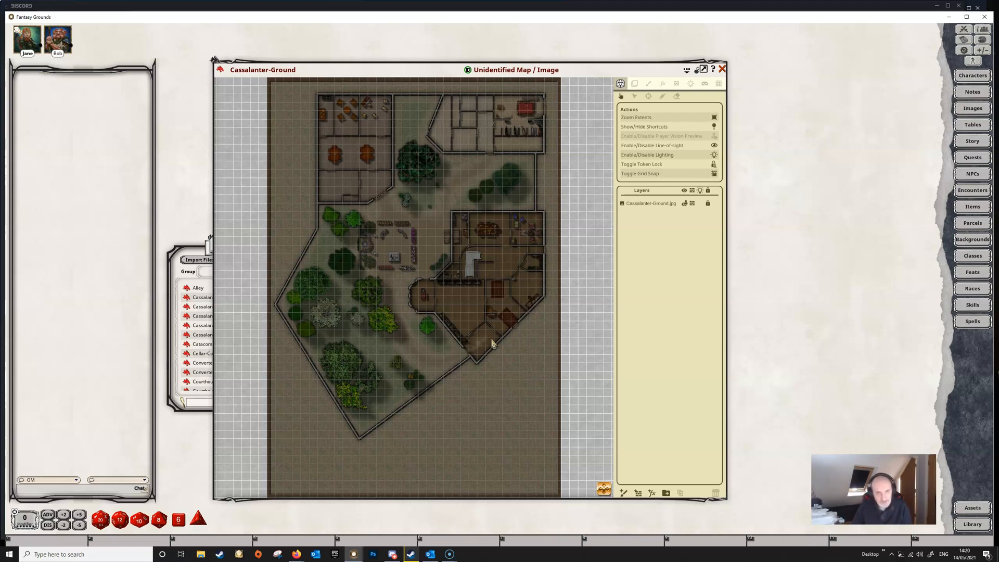
pyautogui.click(498, 330)
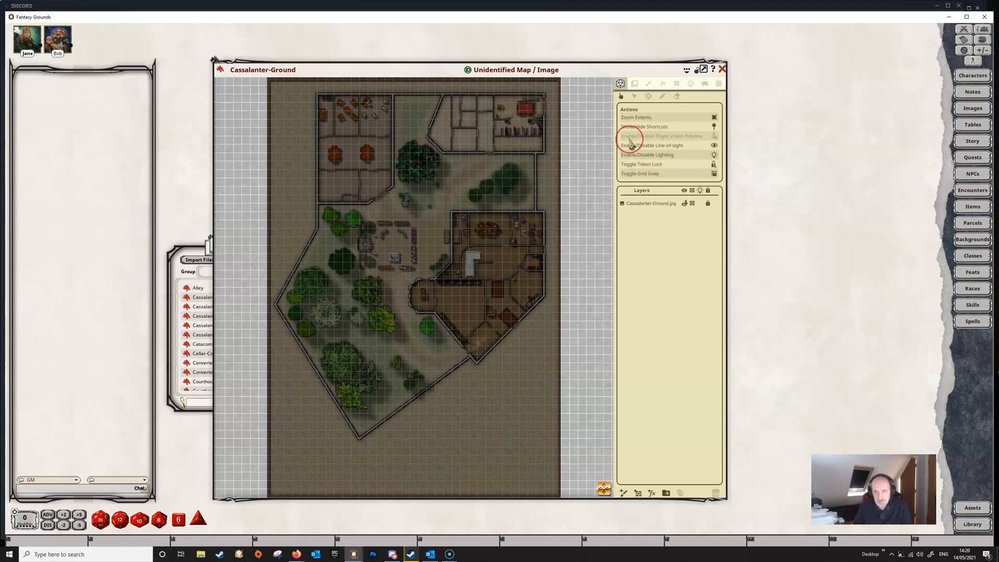
pyautogui.moveTo(665, 142)
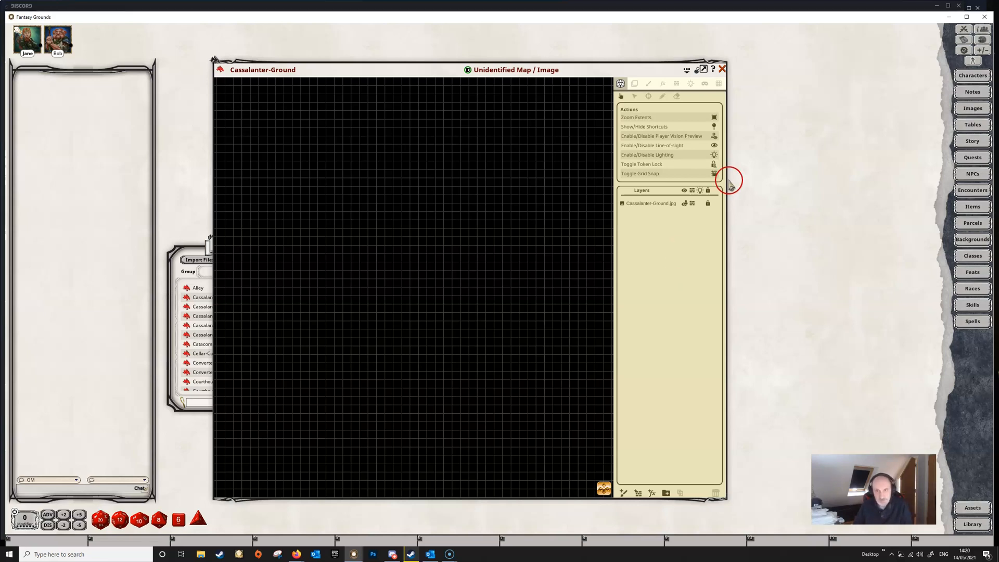
pyautogui.moveTo(716, 140)
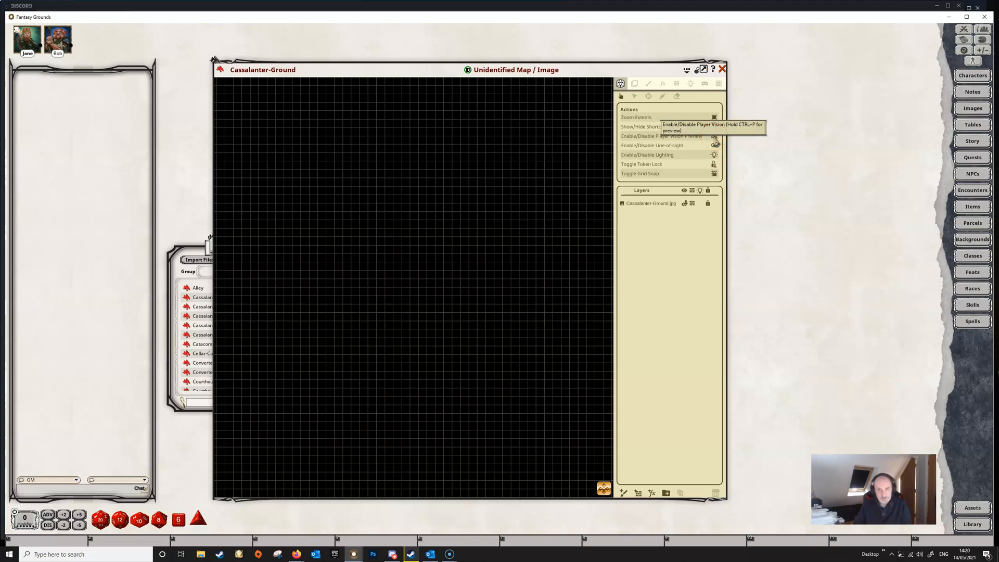
pyautogui.click(714, 136)
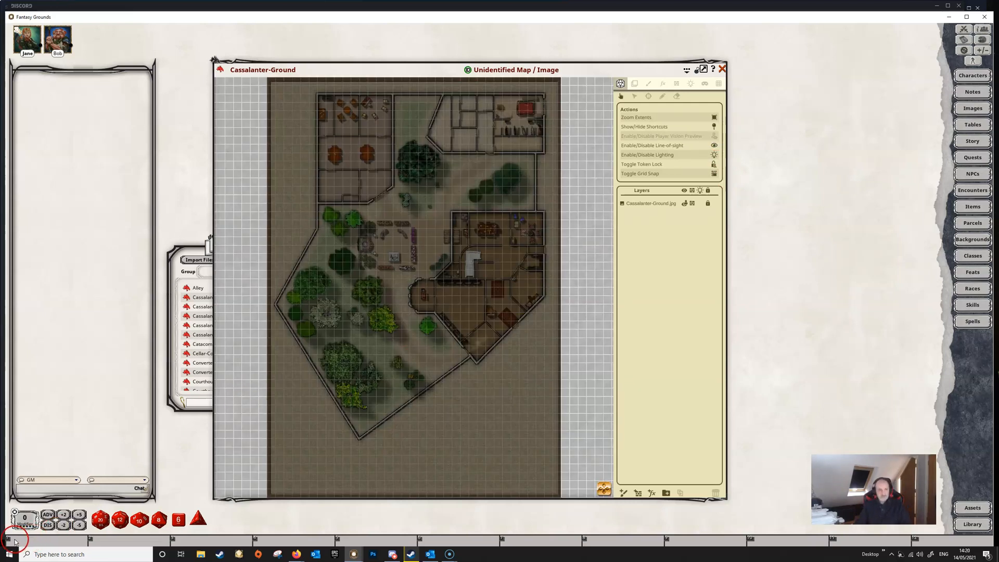
pyautogui.moveTo(601, 135)
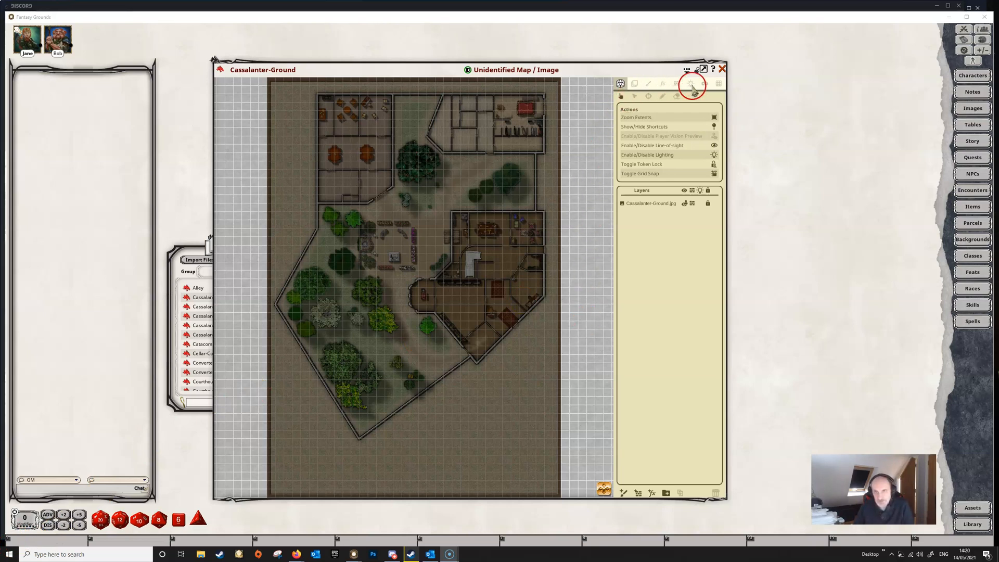
# Switch to the map's lighting tools and open the ambient light and shadow settings
pyautogui.click(691, 87)
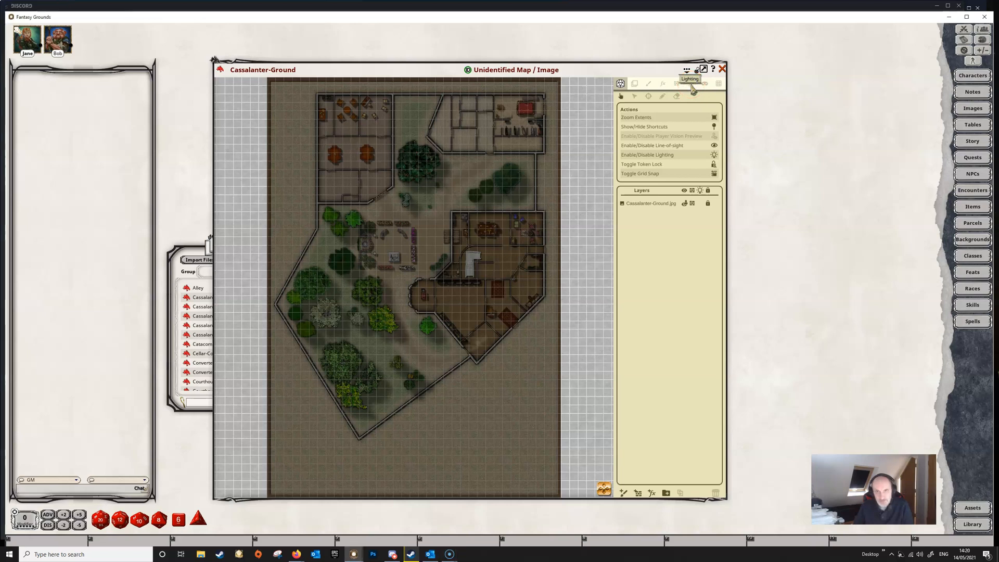
pyautogui.click(691, 83)
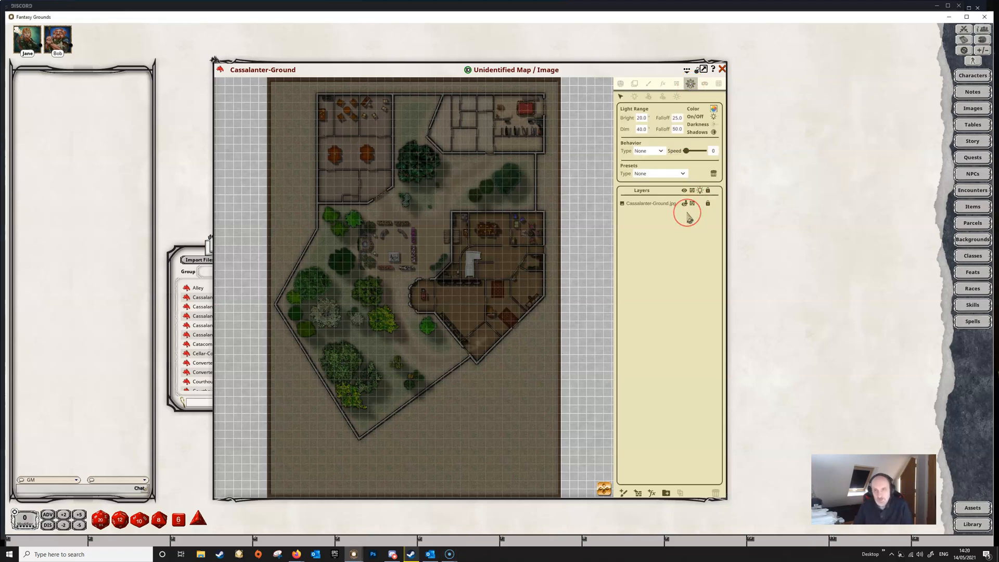
pyautogui.click(703, 69)
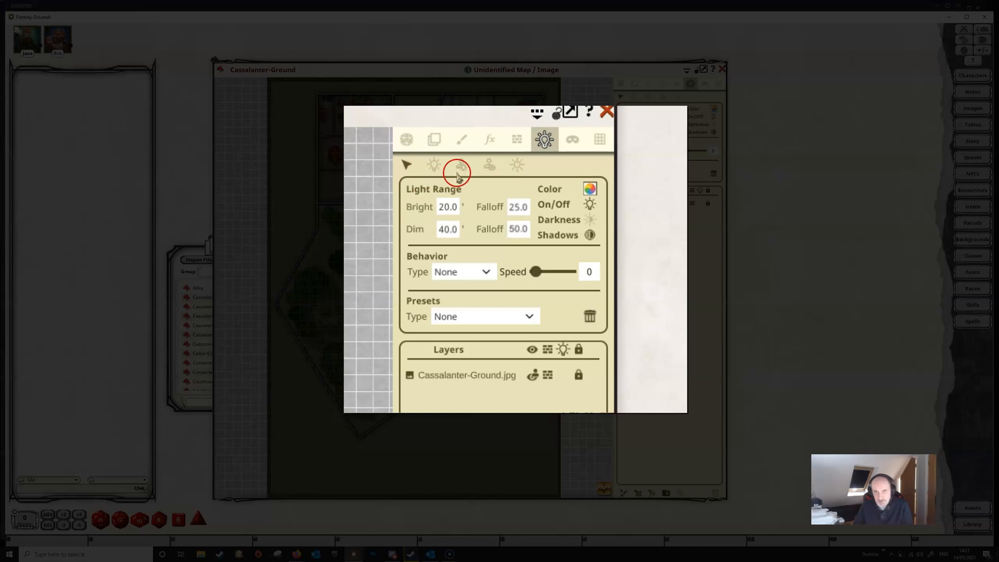
pyautogui.moveTo(517, 175)
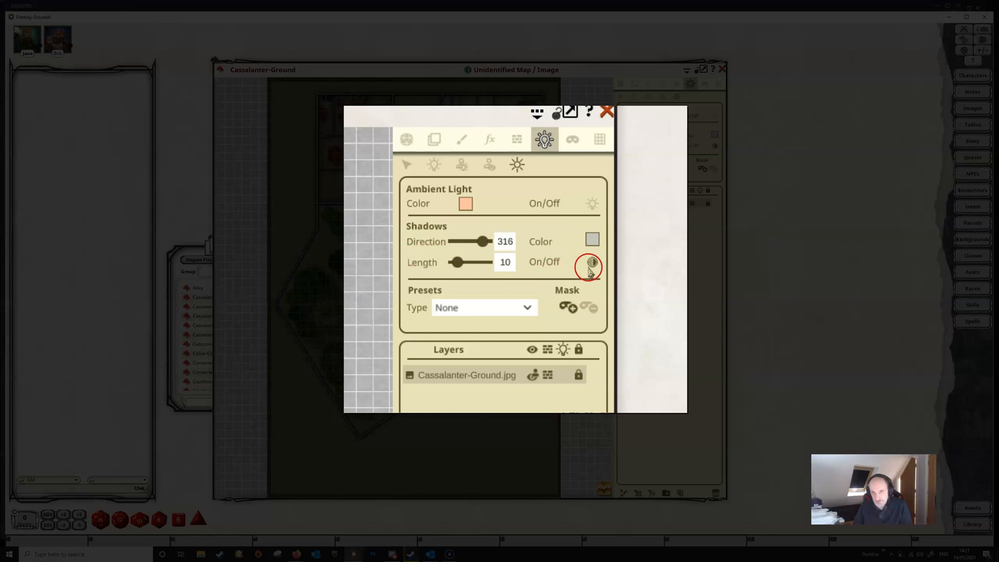
pyautogui.moveTo(592, 245)
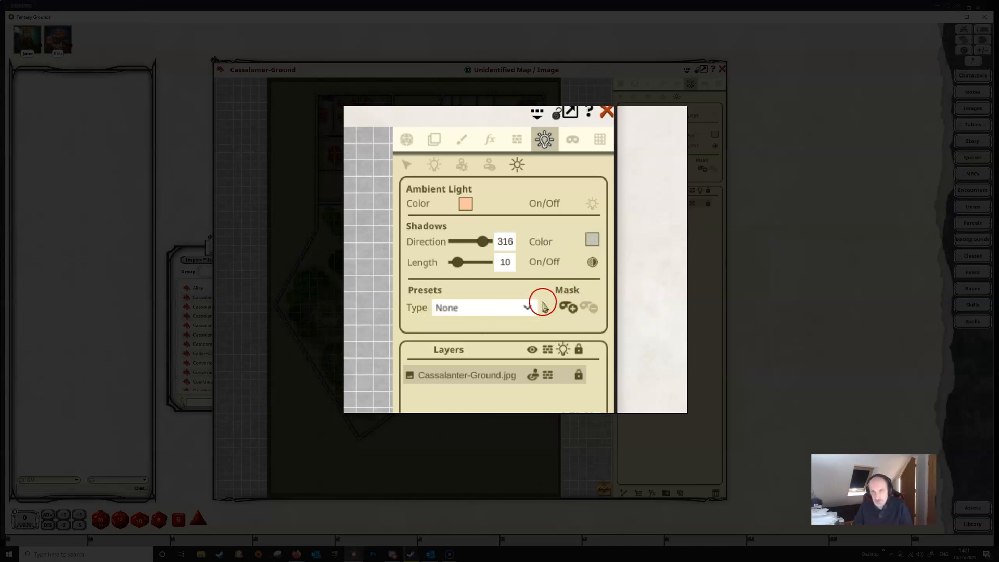
pyautogui.moveTo(615, 304)
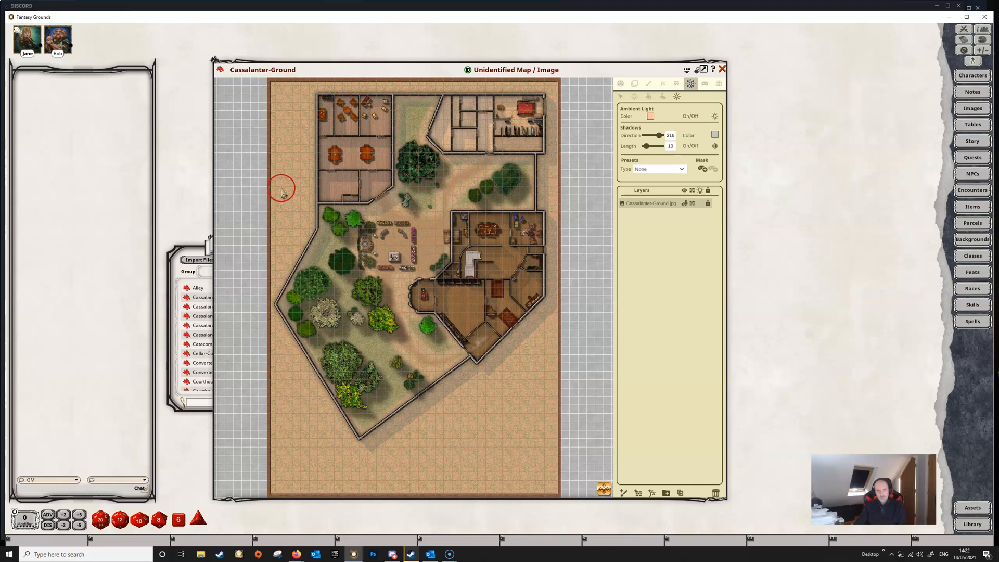
pyautogui.moveTo(381, 127)
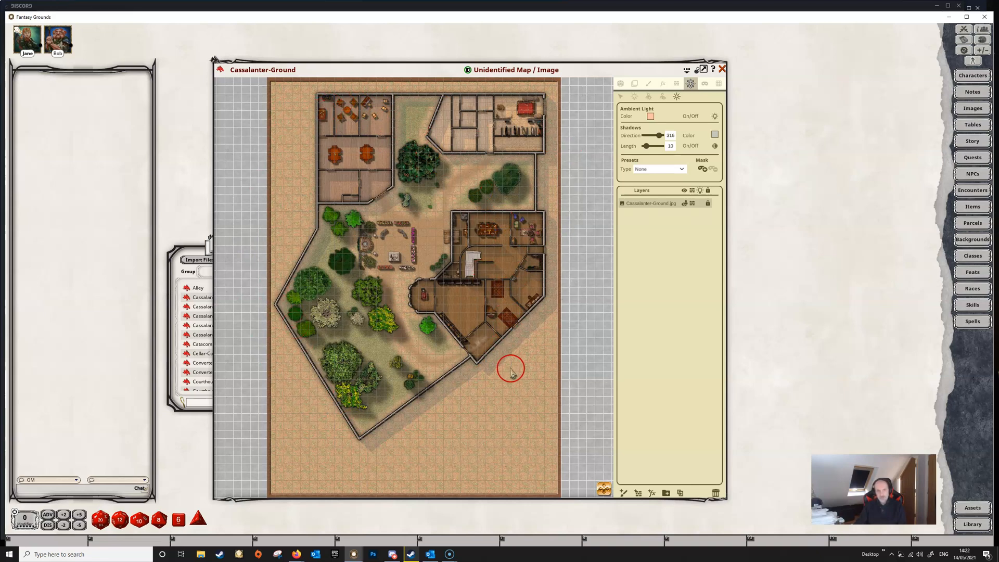
pyautogui.moveTo(387, 439)
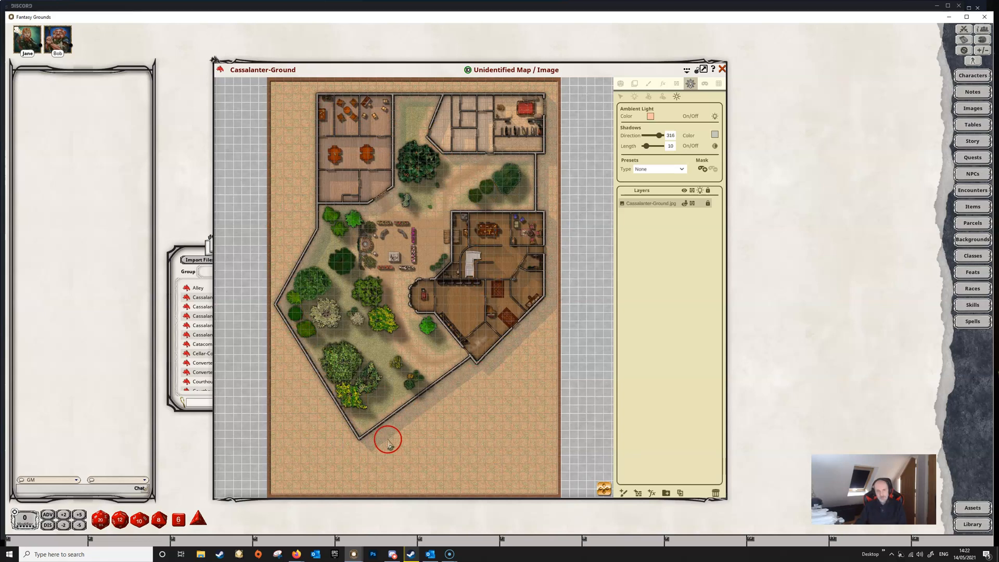
pyautogui.moveTo(552, 217)
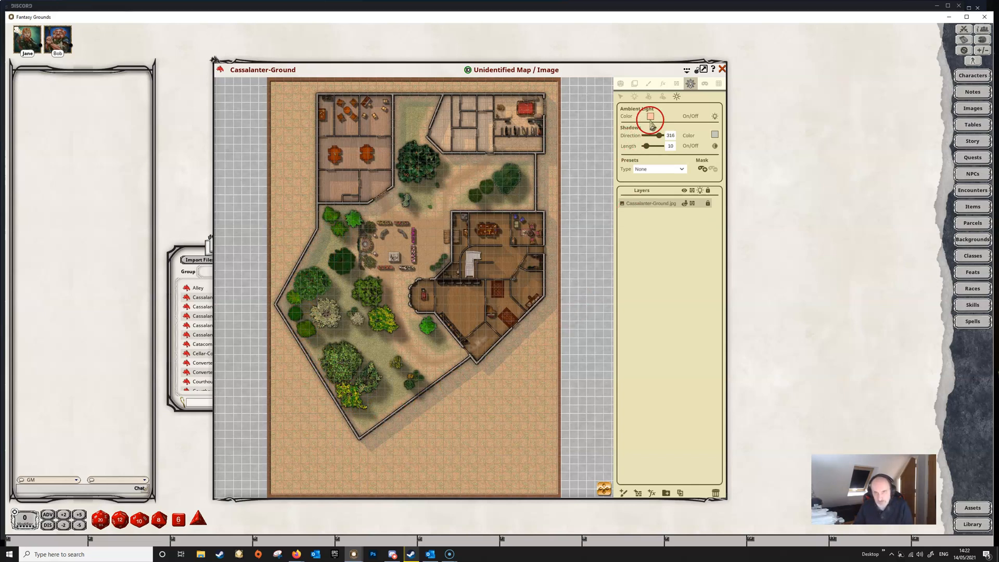
# Preview green, pink, brown, lavender and teal ambient tints, leaving the map light green
pyautogui.click(650, 116)
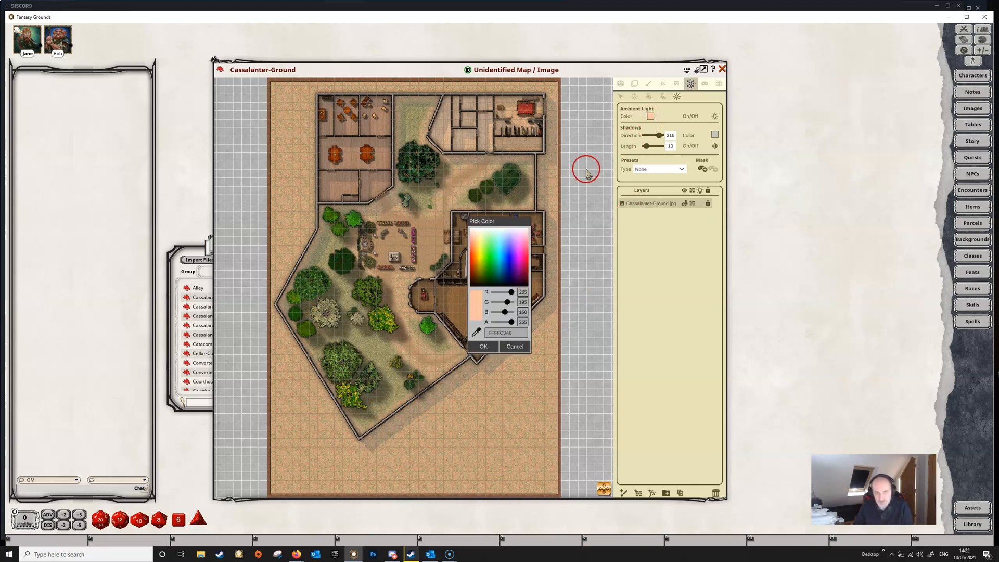
pyautogui.click(489, 267)
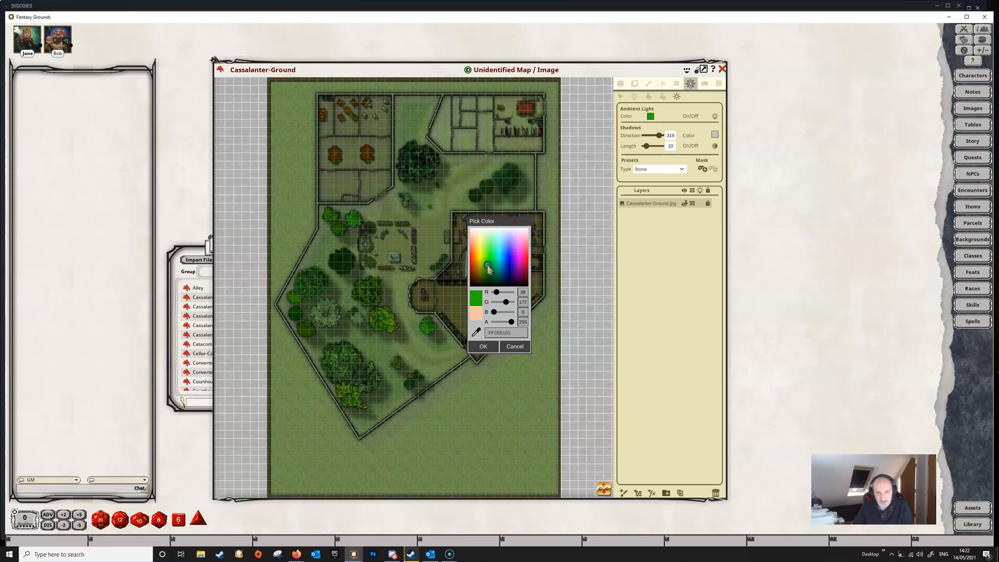
pyautogui.click(520, 252)
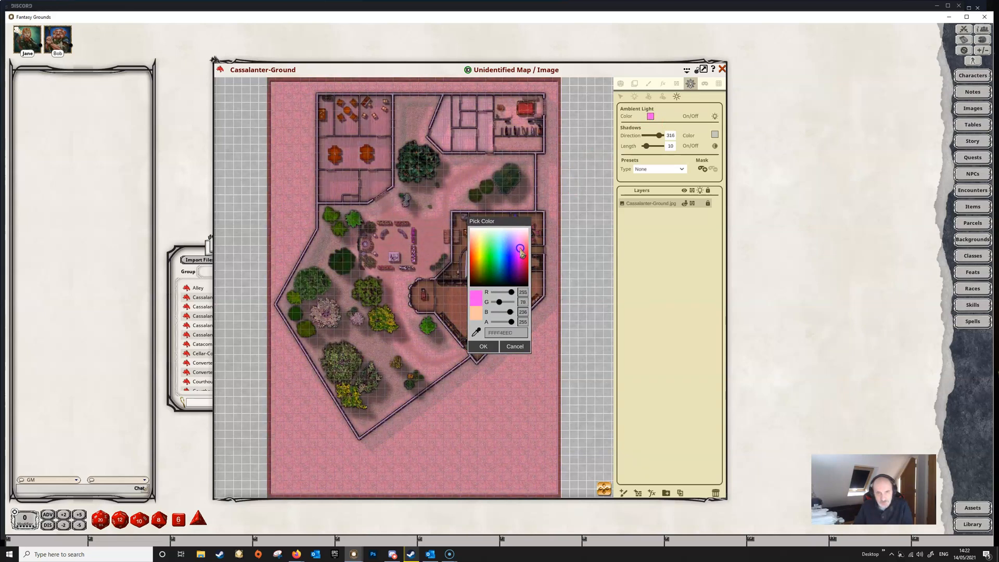
pyautogui.click(475, 279)
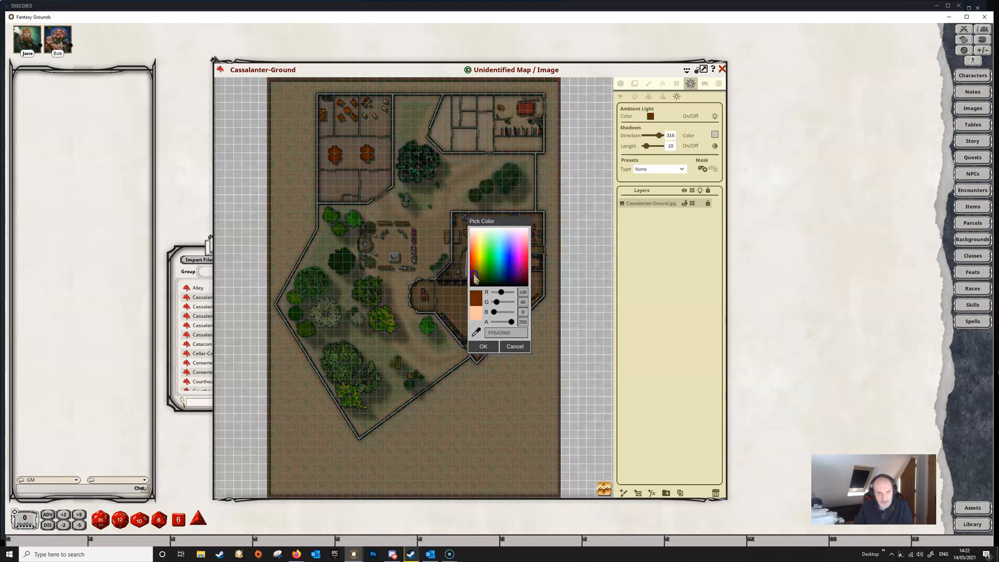
pyautogui.click(514, 241)
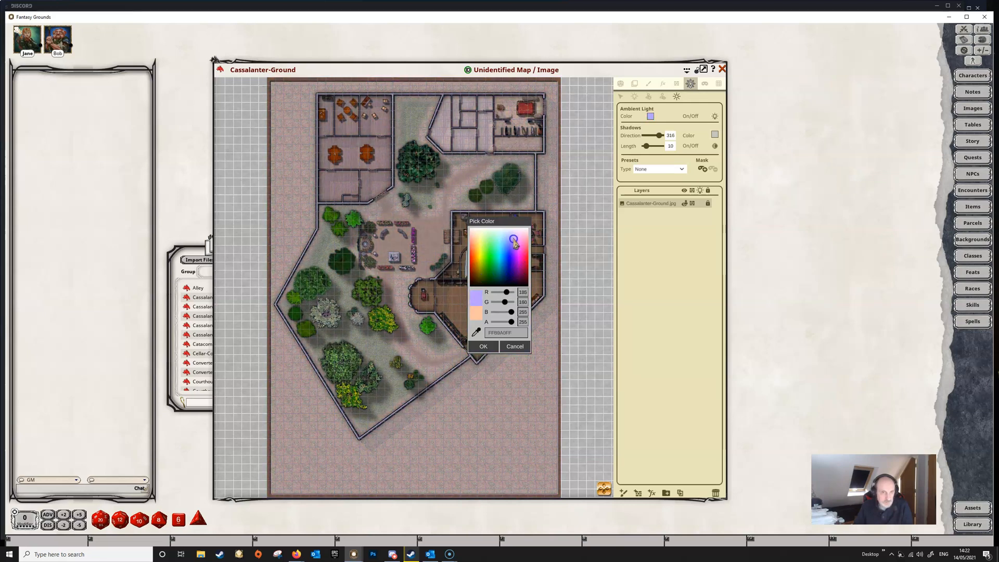
pyautogui.click(499, 285)
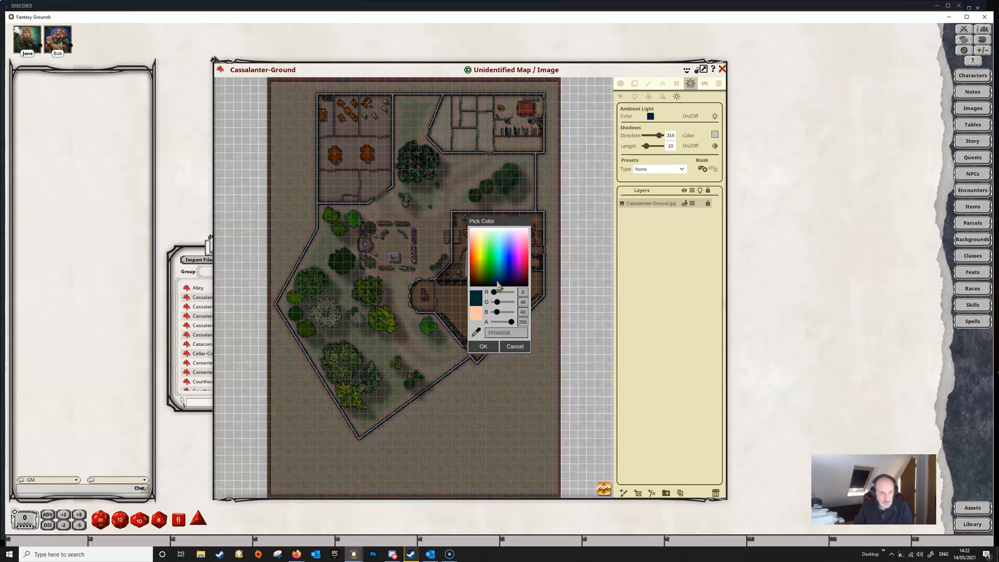
pyautogui.click(489, 248)
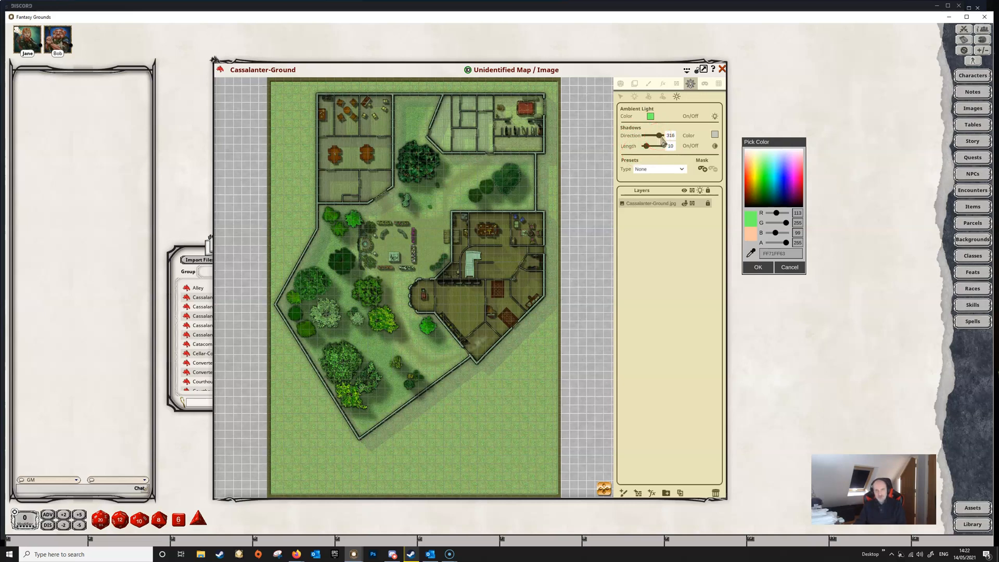
# Rotate the shadow direction through several angles and settle it at 205
pyautogui.moveTo(660, 135); pyautogui.dragTo(651, 135)
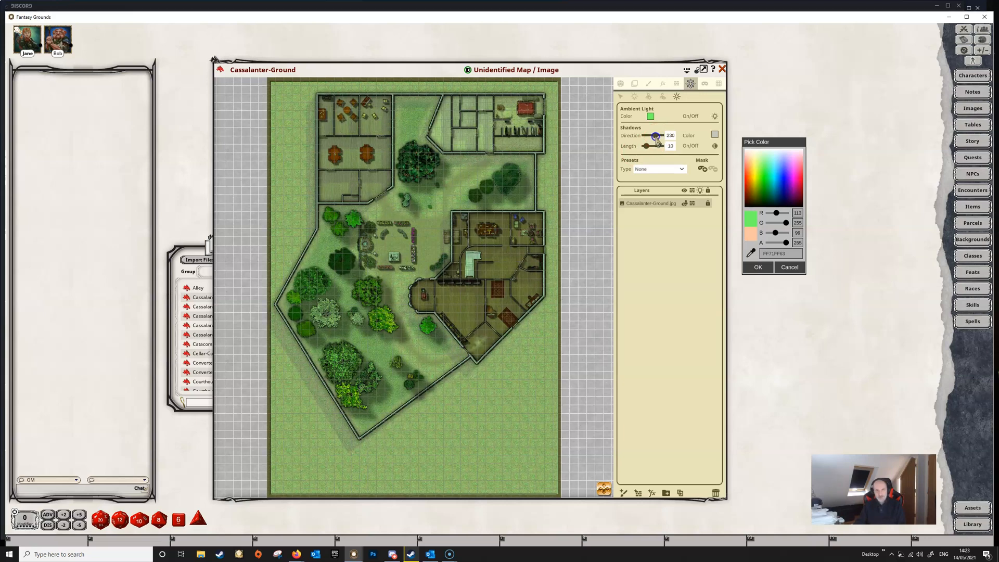
pyautogui.moveTo(660, 135); pyautogui.dragTo(653, 136)
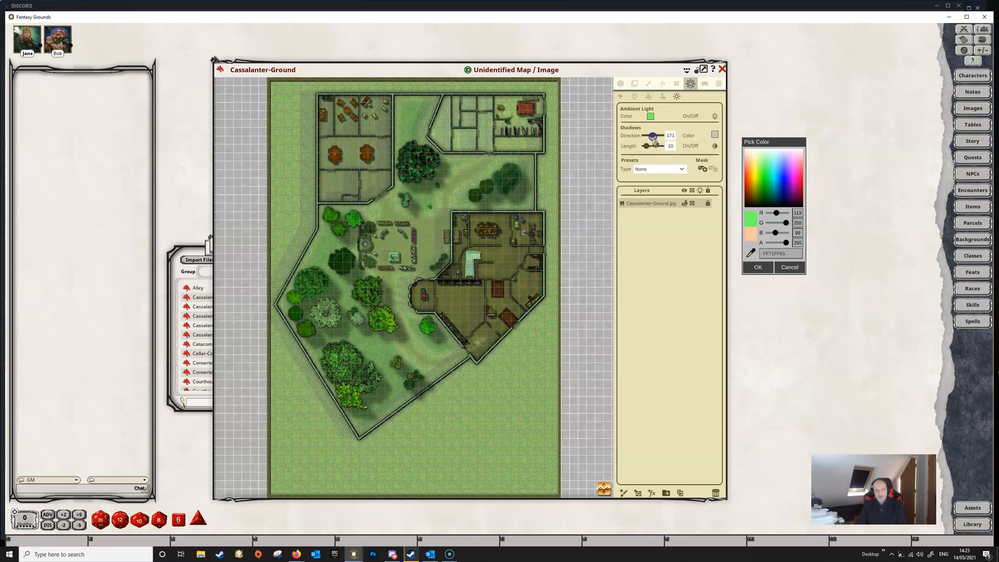
pyautogui.moveTo(653, 136); pyautogui.dragTo(663, 135)
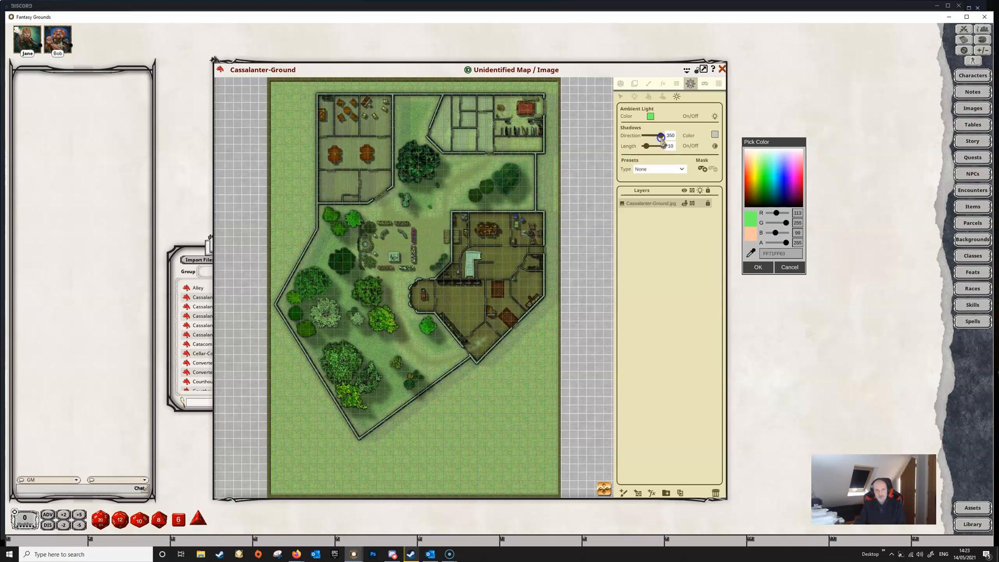
pyautogui.moveTo(661, 135); pyautogui.dragTo(645, 136)
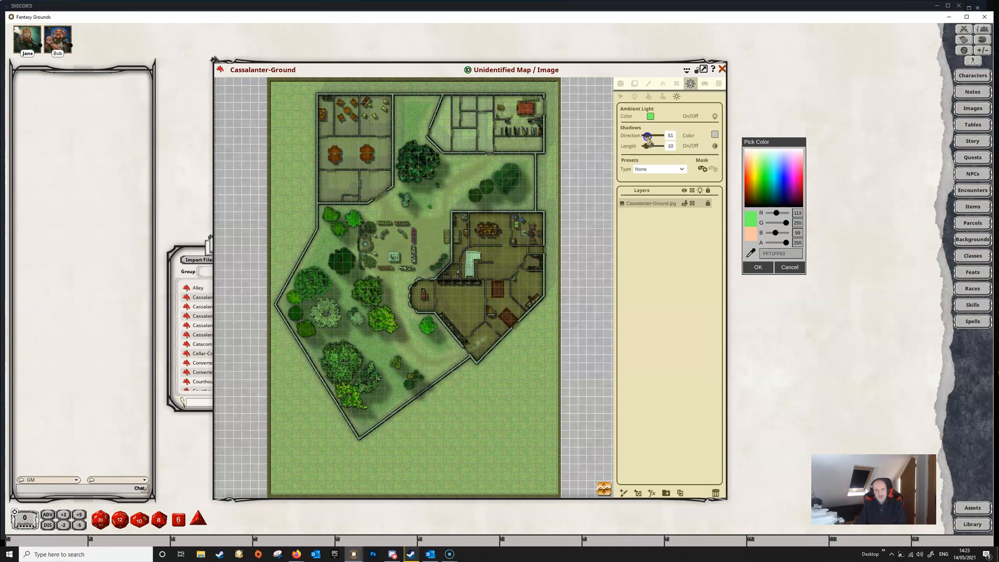
pyautogui.moveTo(646, 135); pyautogui.dragTo(657, 135)
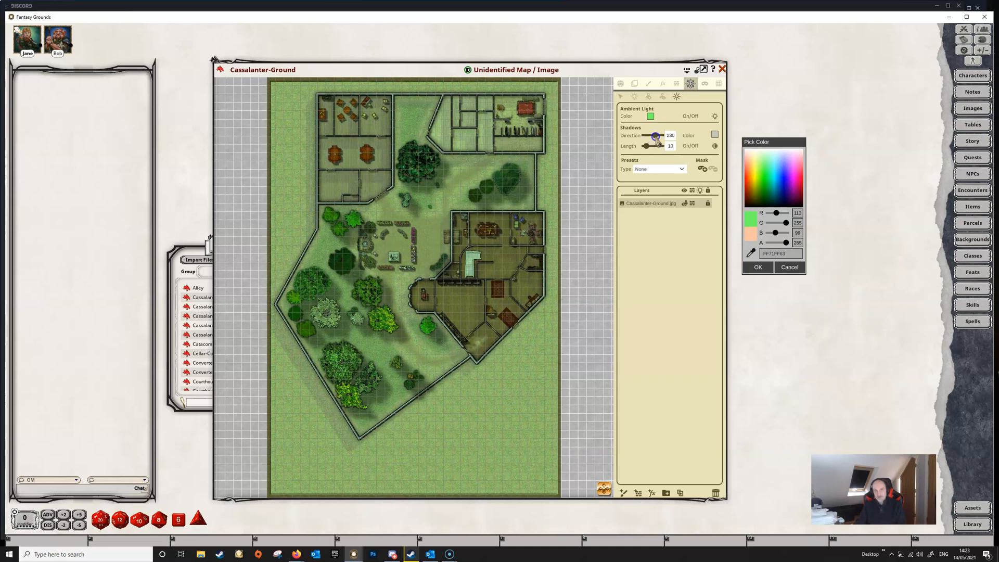
pyautogui.moveTo(654, 135); pyautogui.dragTo(659, 135)
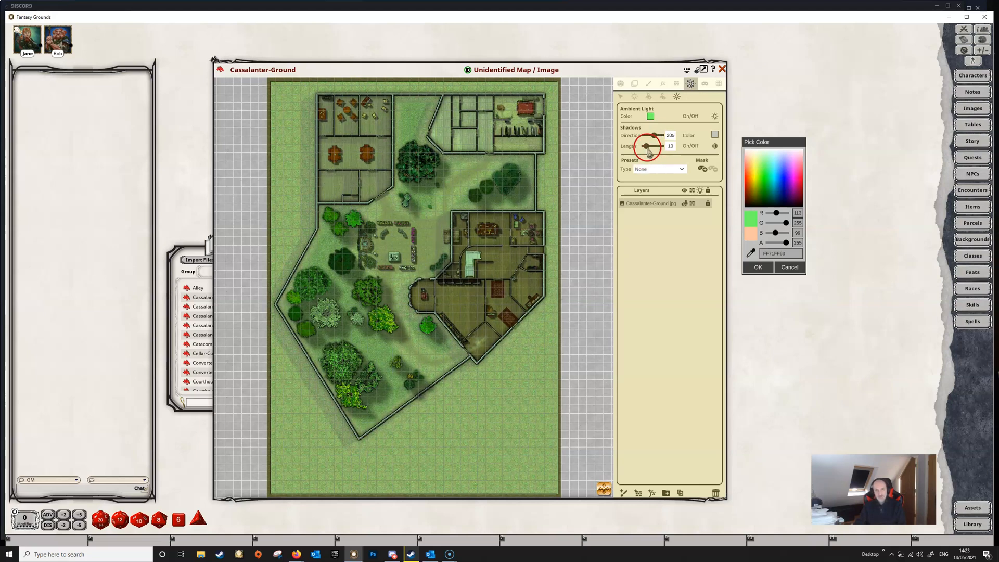
# Lengthen the shadows to 7 so they stretch further across the grounds
pyautogui.moveTo(640, 147); pyautogui.dragTo(650, 147)
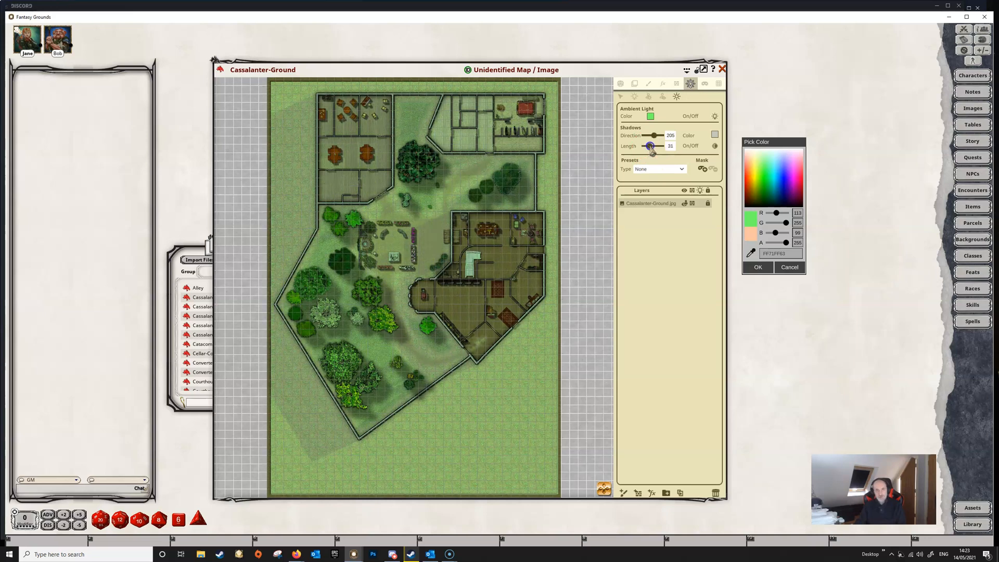
pyautogui.moveTo(649, 146); pyautogui.dragTo(651, 146)
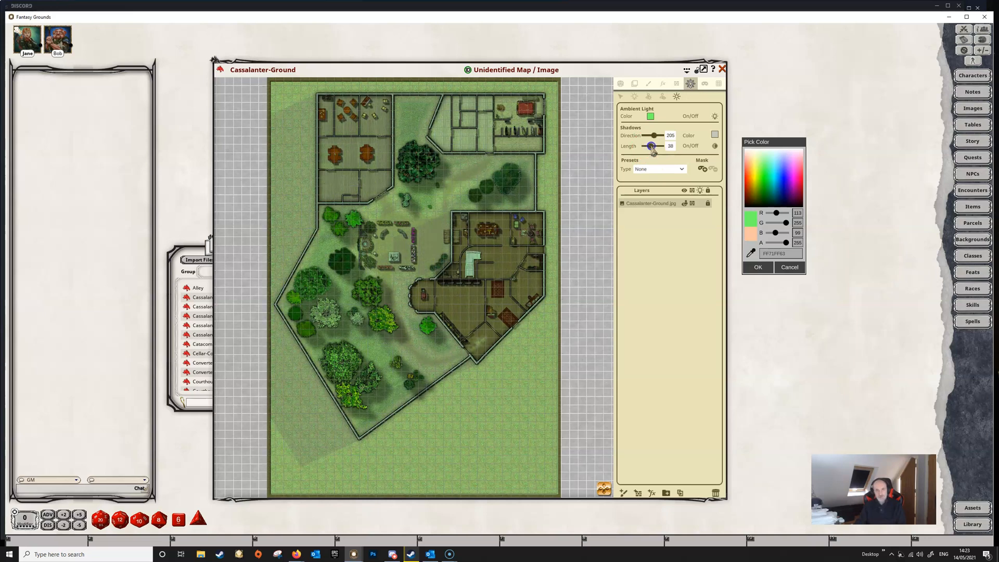
pyautogui.moveTo(650, 146); pyautogui.dragTo(653, 146)
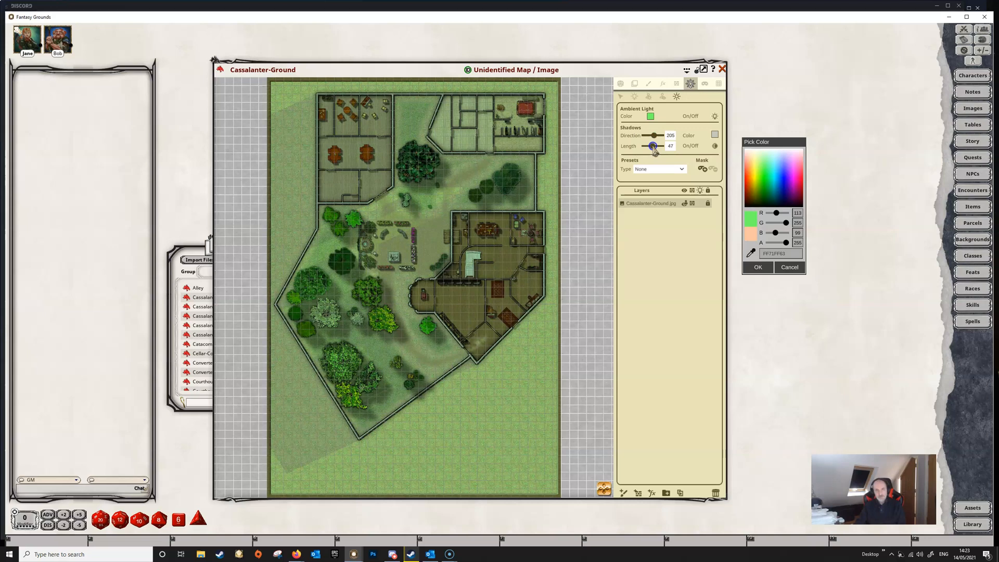
pyautogui.moveTo(652, 147); pyautogui.dragTo(647, 146)
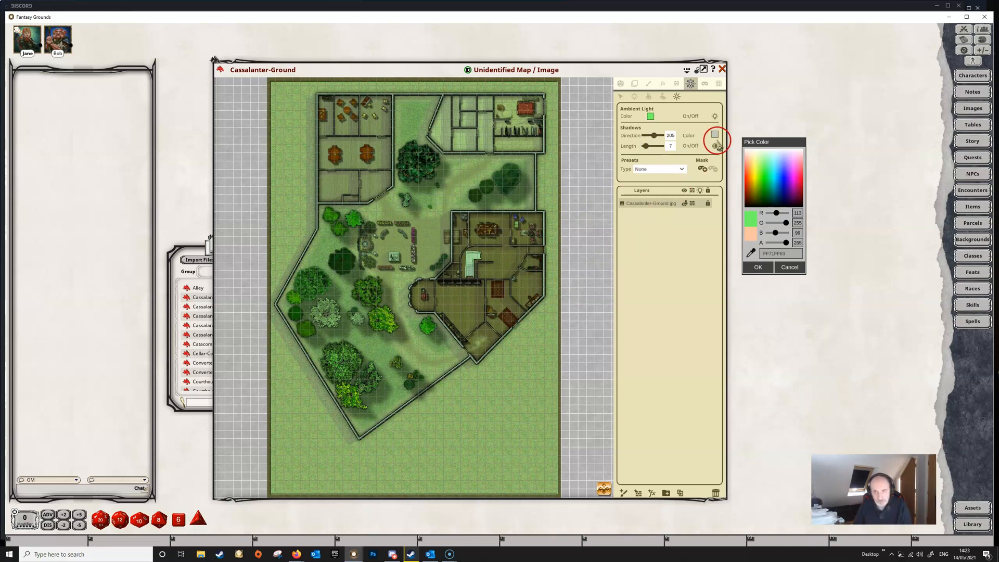
pyautogui.moveTo(716, 145)
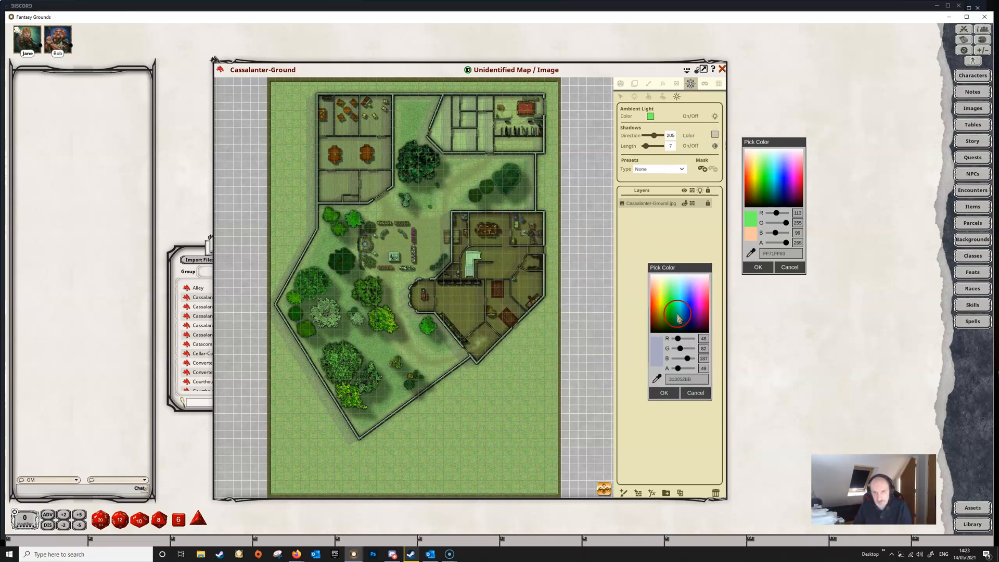
# Lengthen the shadows to 38 and choose a purple-pink tint for them
pyautogui.click(681, 301)
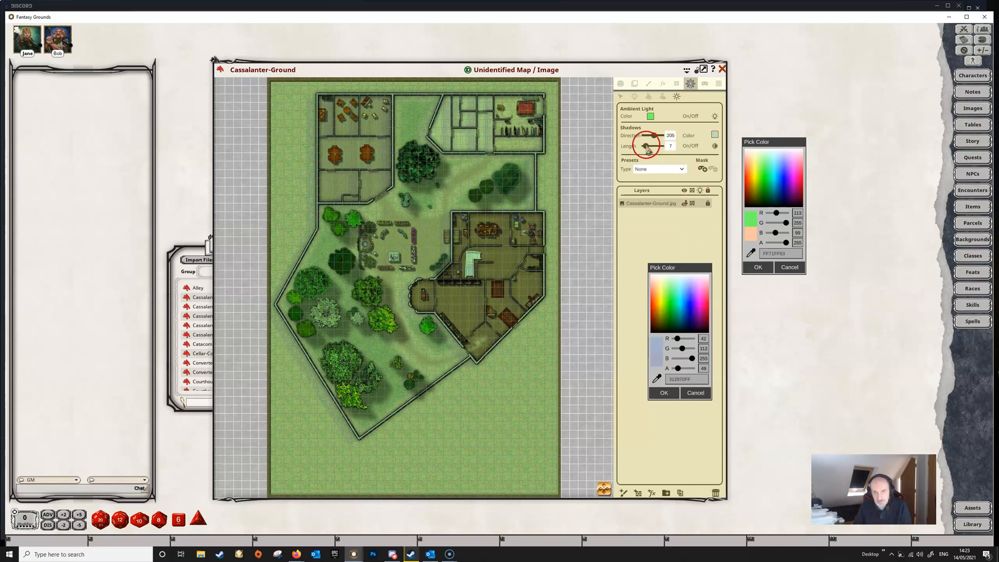
pyautogui.moveTo(646, 146); pyautogui.dragTo(651, 145)
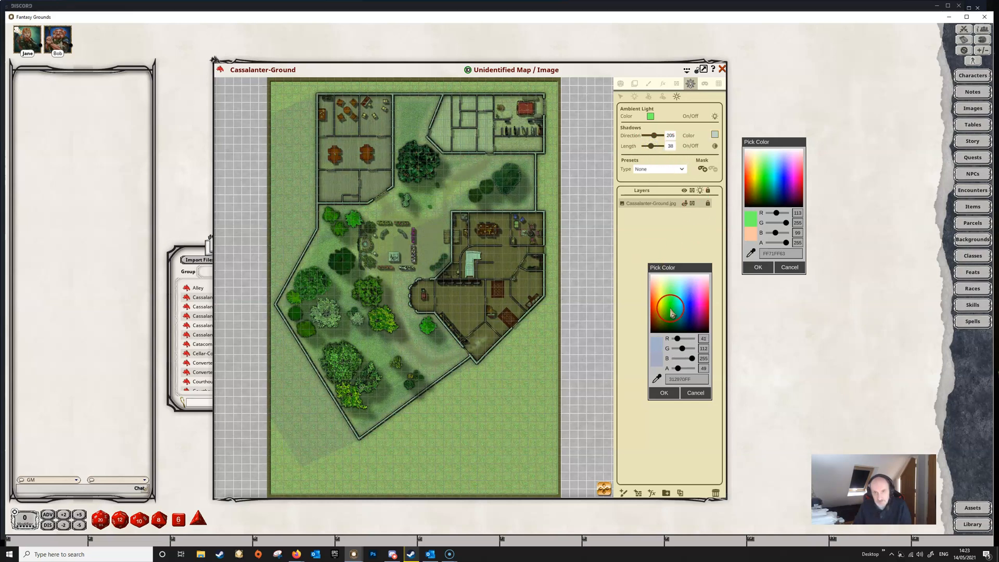
pyautogui.click(689, 299)
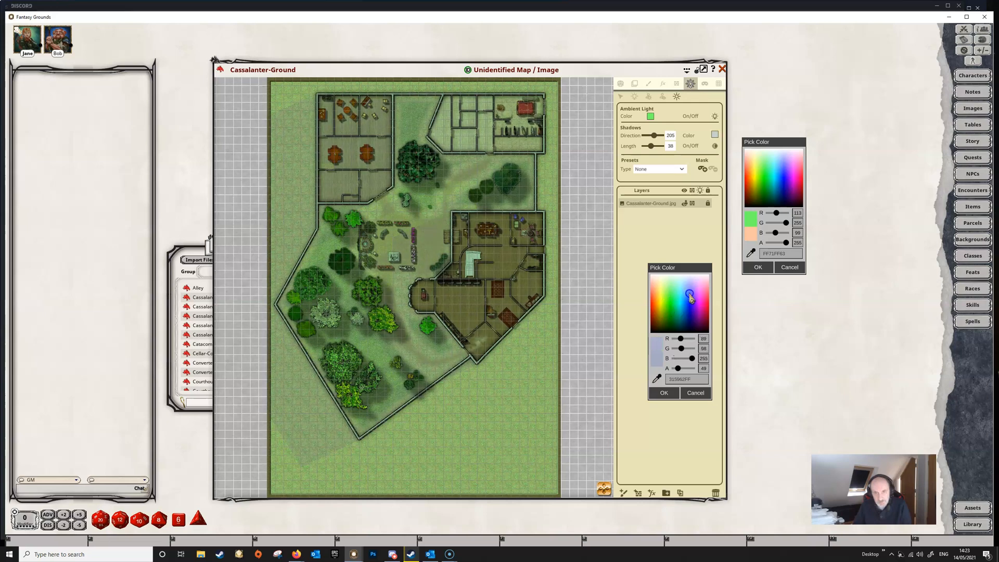
pyautogui.click(701, 322)
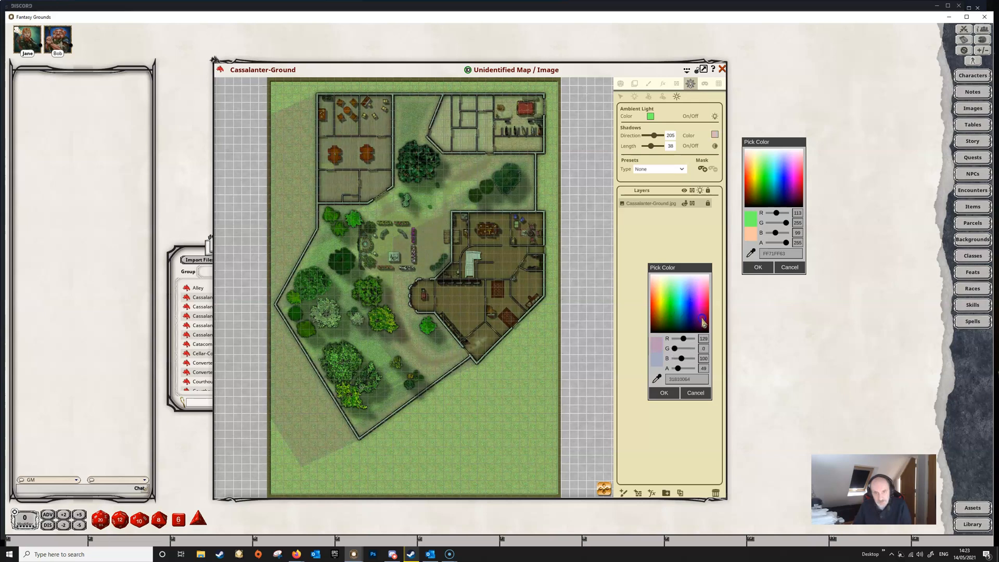
pyautogui.click(688, 293)
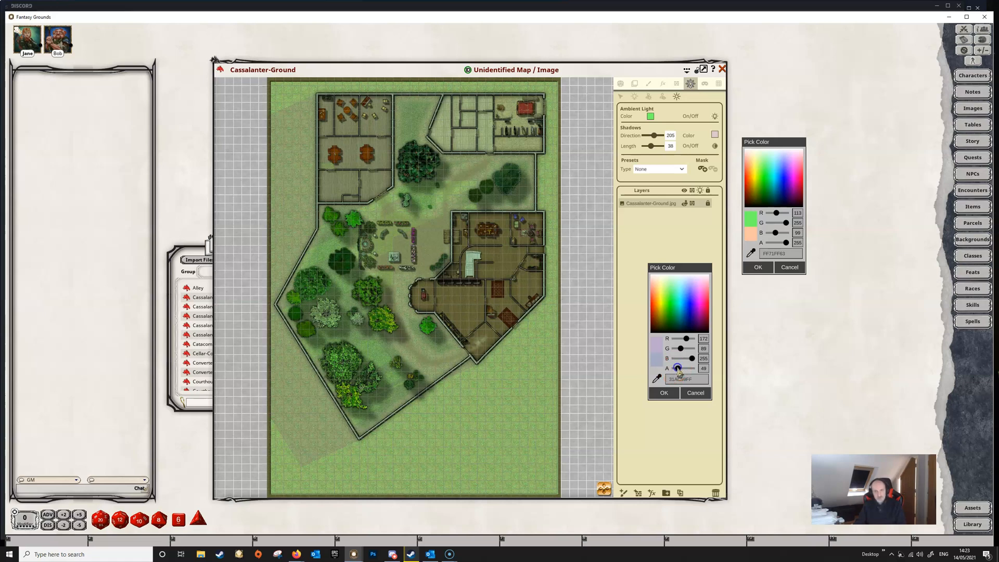
# Fade the purple shadow tint to mostly transparent and lower the ambient light's opacity
pyautogui.moveTo(678, 368); pyautogui.dragTo(689, 368)
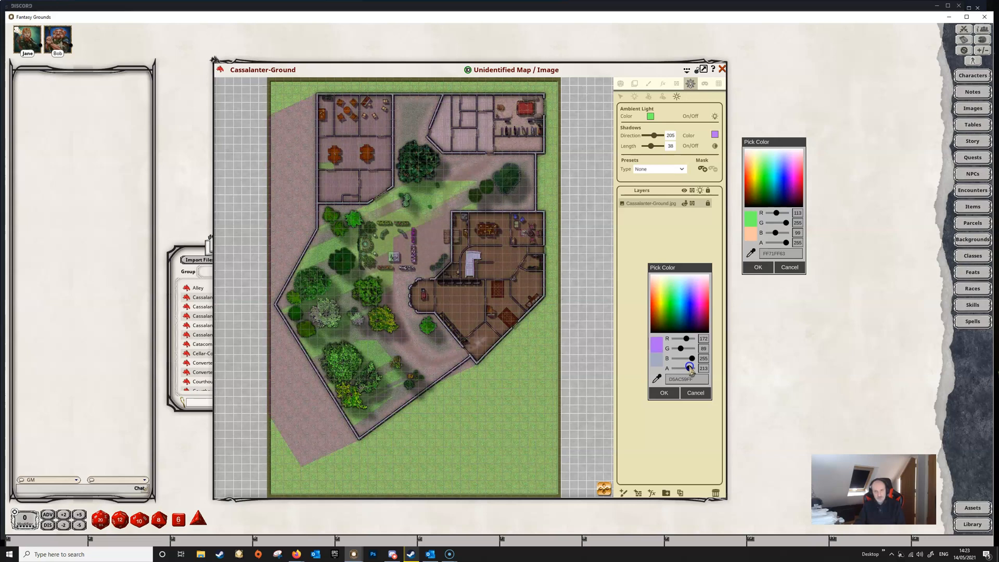
pyautogui.moveTo(688, 368); pyautogui.dragTo(696, 368)
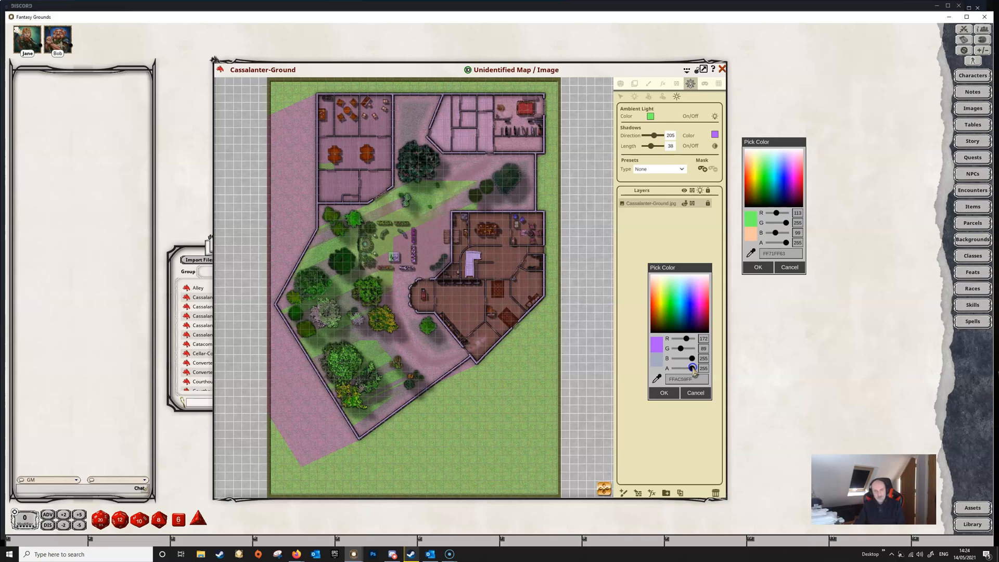
pyautogui.moveTo(693, 369); pyautogui.dragTo(681, 369)
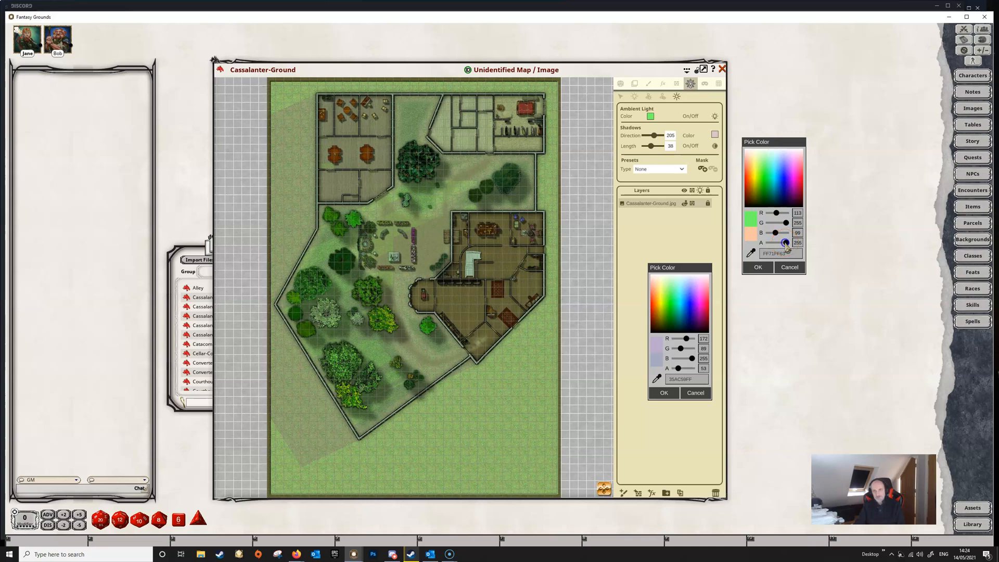
pyautogui.moveTo(786, 242); pyautogui.dragTo(782, 242)
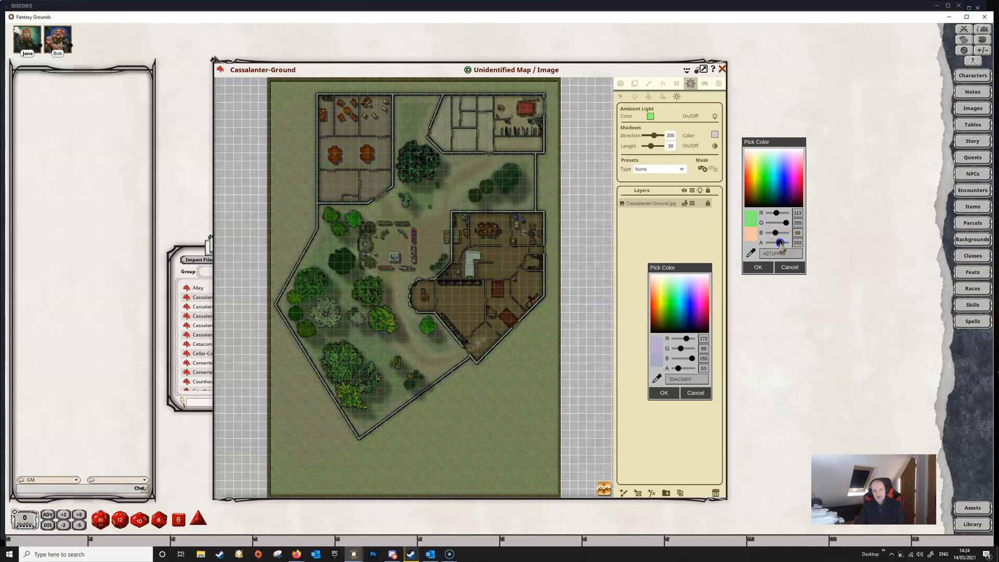
pyautogui.moveTo(780, 243); pyautogui.dragTo(772, 243)
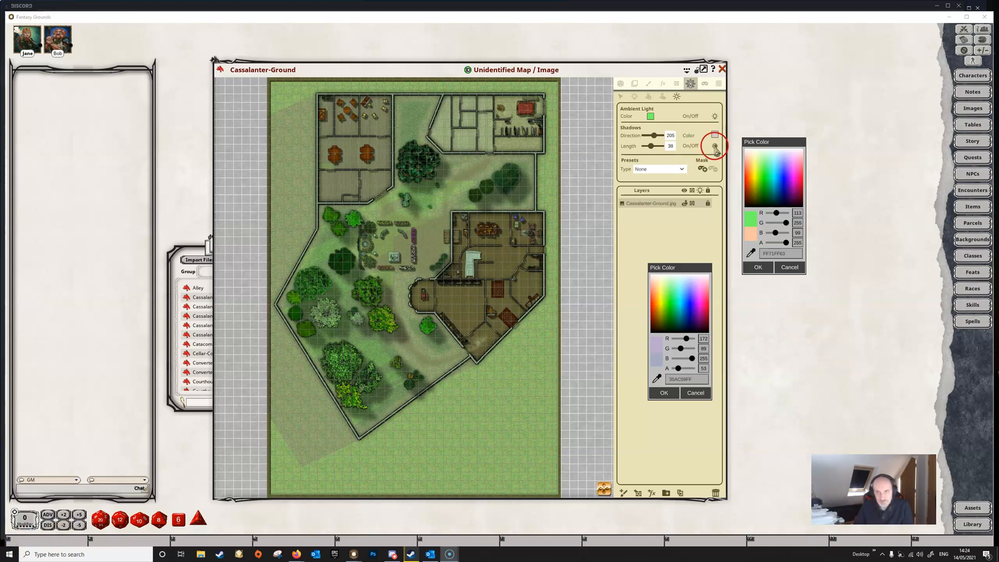
pyautogui.click(715, 146)
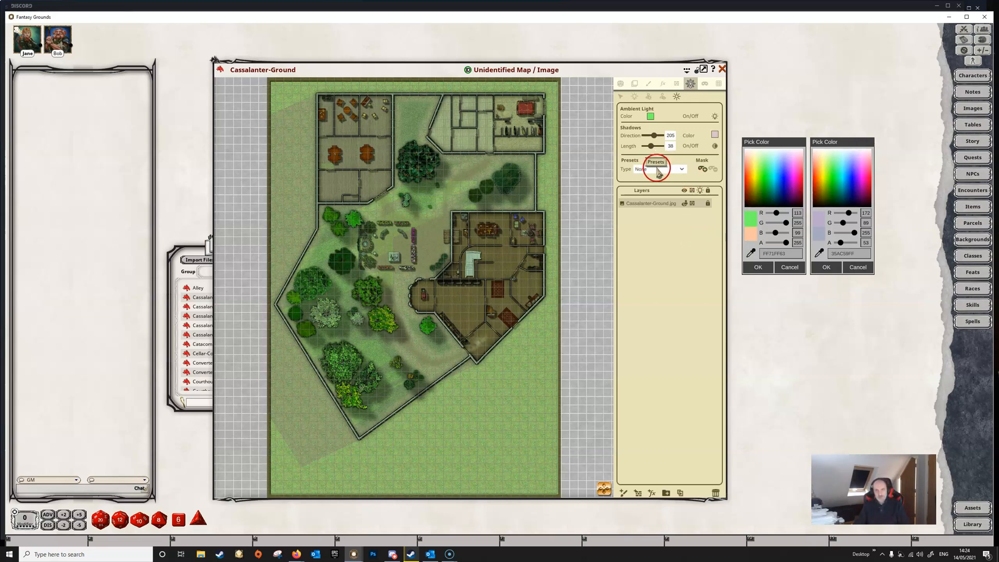
# Apply the Dusk preset, then another preset from the lighting presets list
pyautogui.click(681, 168)
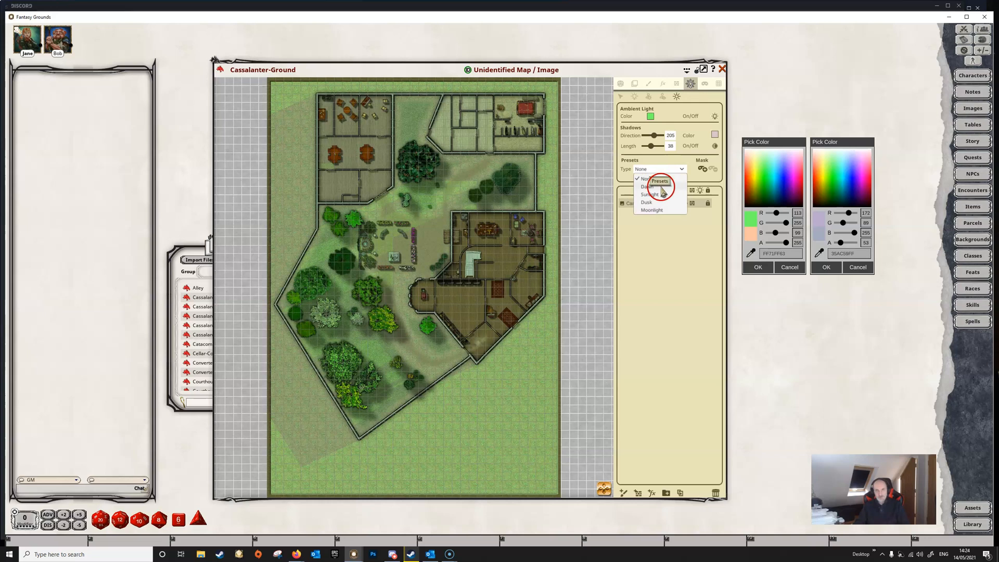
pyautogui.click(647, 187)
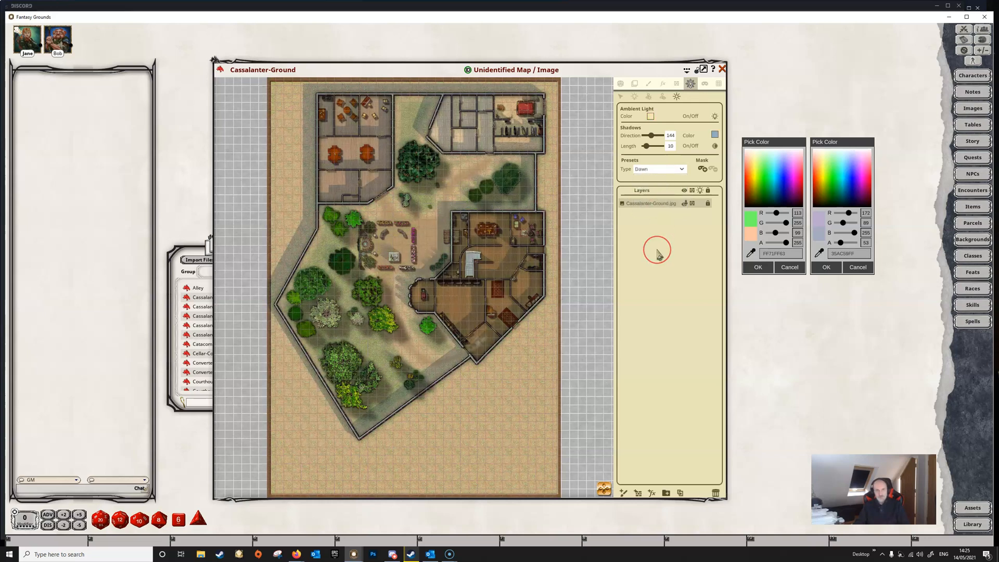
pyautogui.moveTo(260, 426)
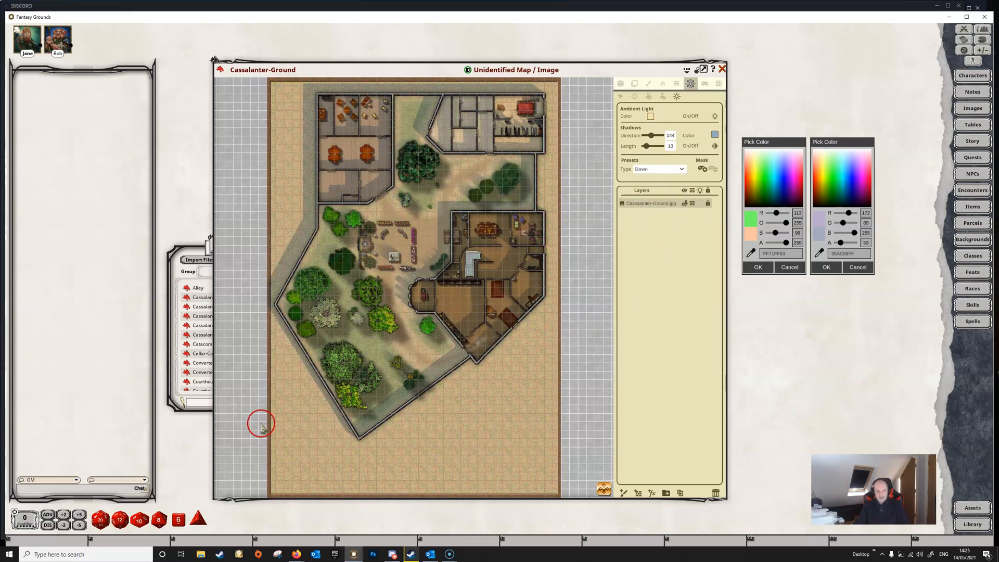
pyautogui.moveTo(651, 120)
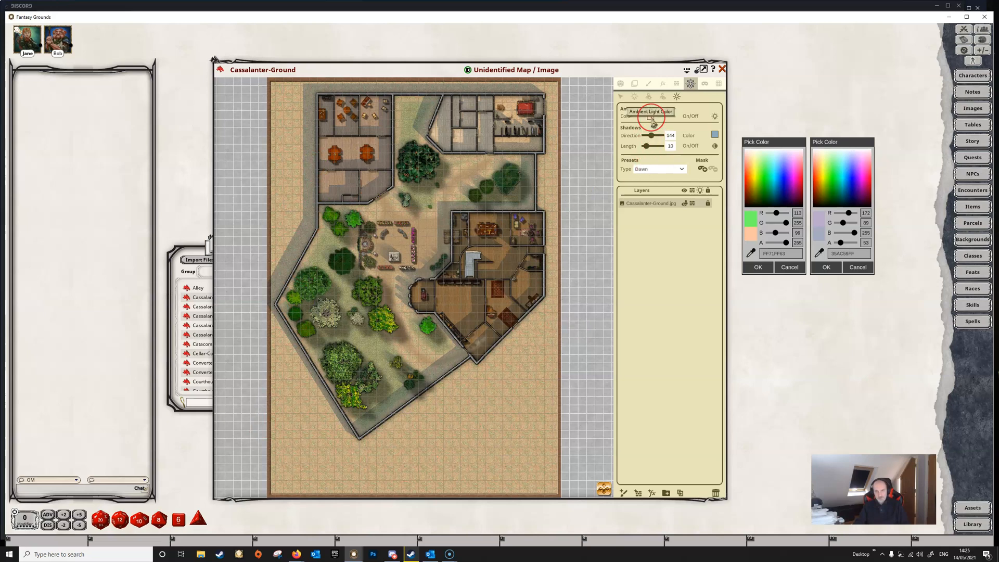
pyautogui.moveTo(342, 197)
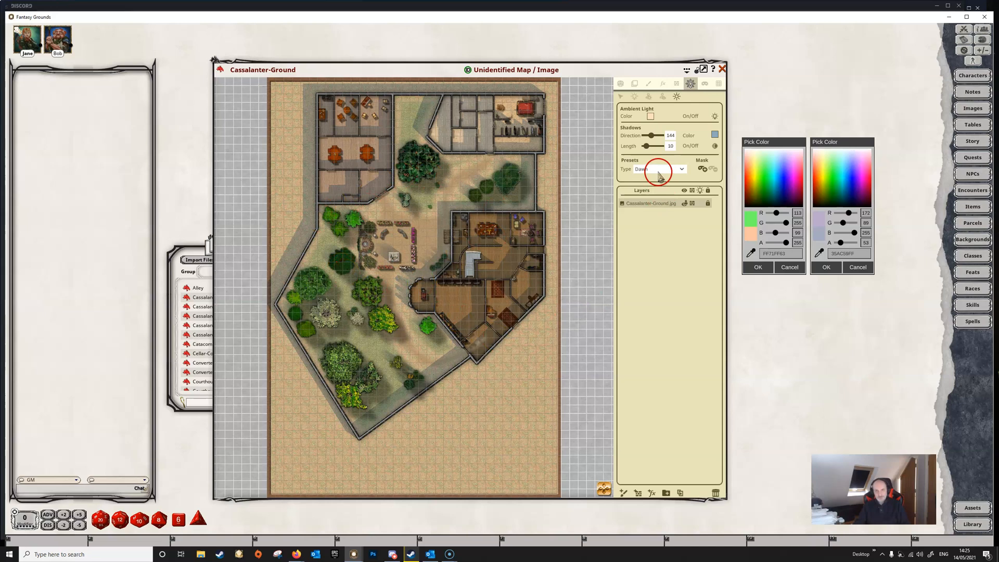
pyautogui.click(681, 168)
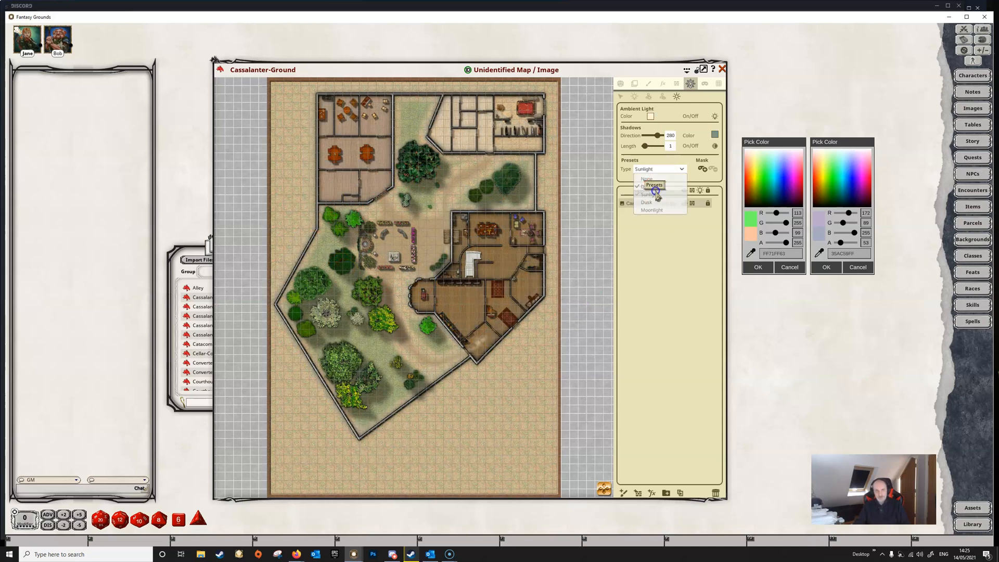
pyautogui.click(306, 280)
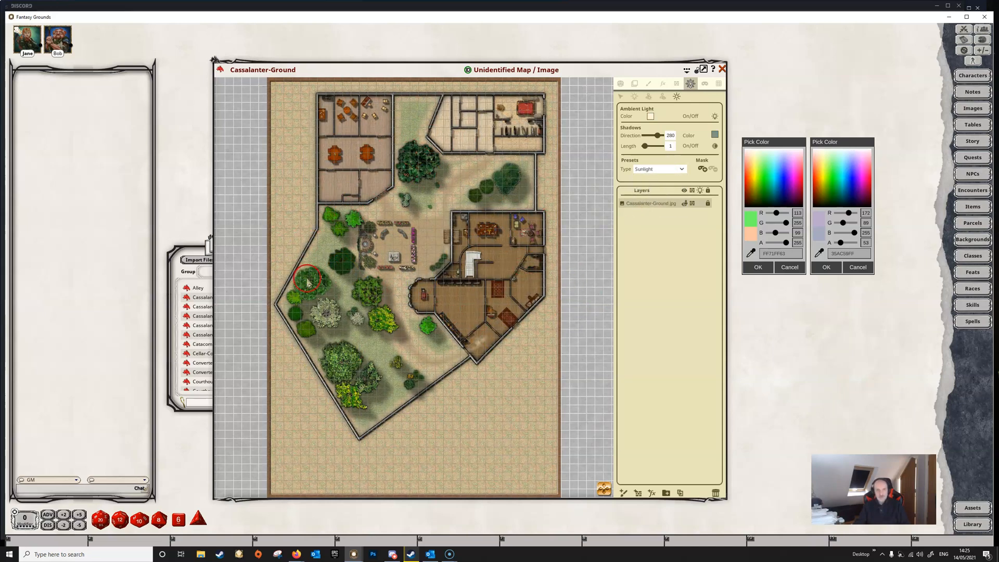
pyautogui.moveTo(308, 280); pyautogui.dragTo(374, 400)
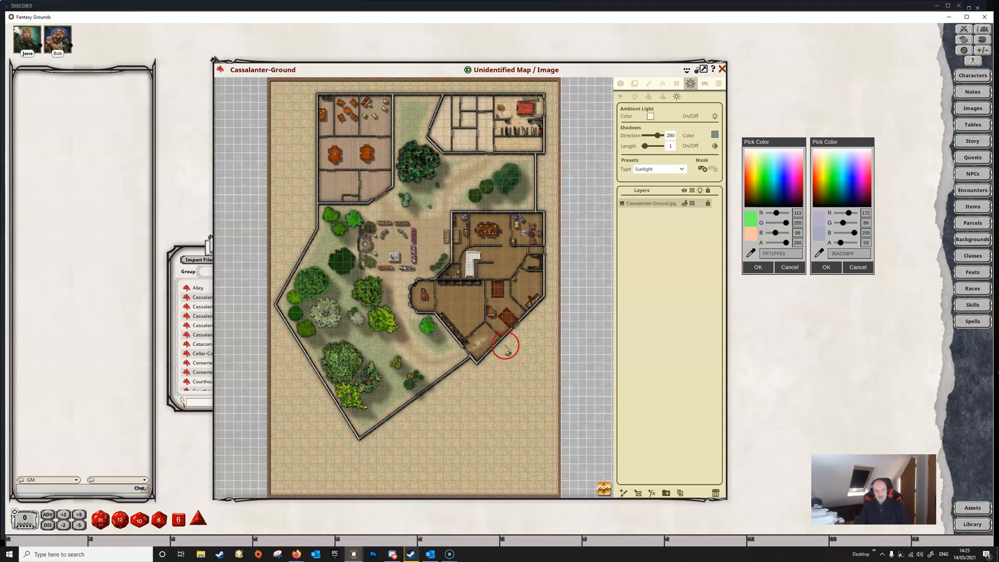
pyautogui.moveTo(538, 189)
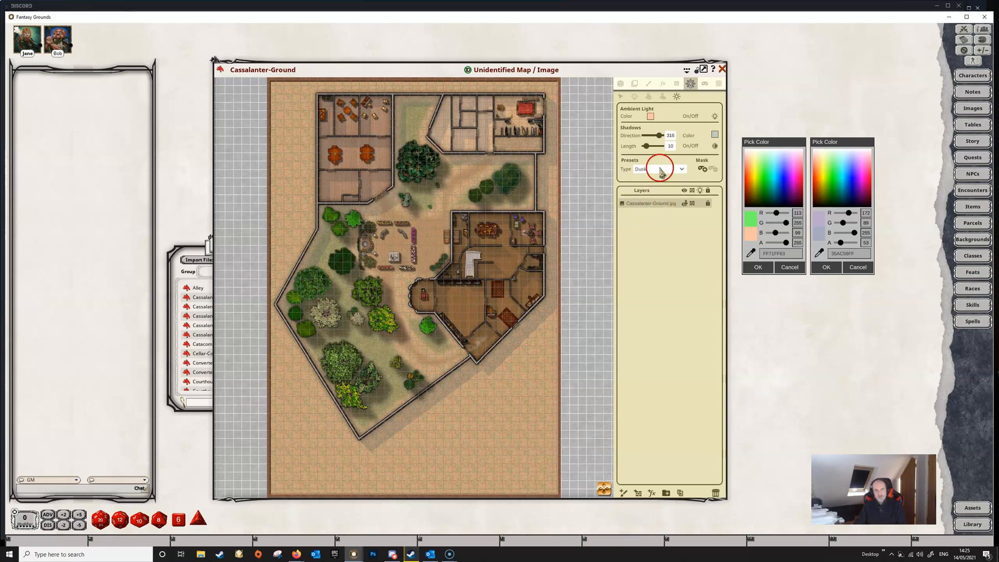
# Try the Moonlight preset, then settle back on Sunlight with shadows at 280, length 1
pyautogui.click(680, 168)
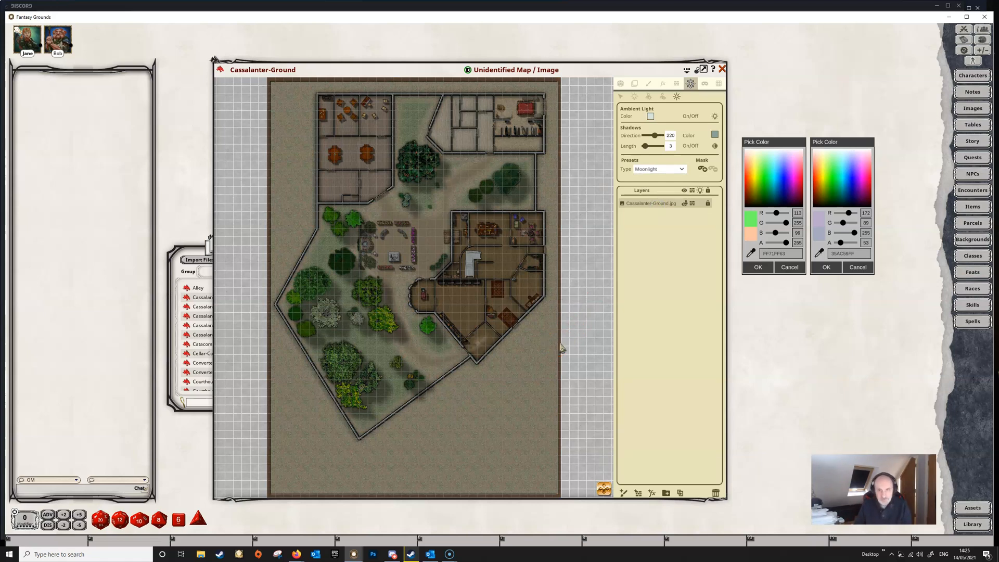
pyautogui.click(497, 364)
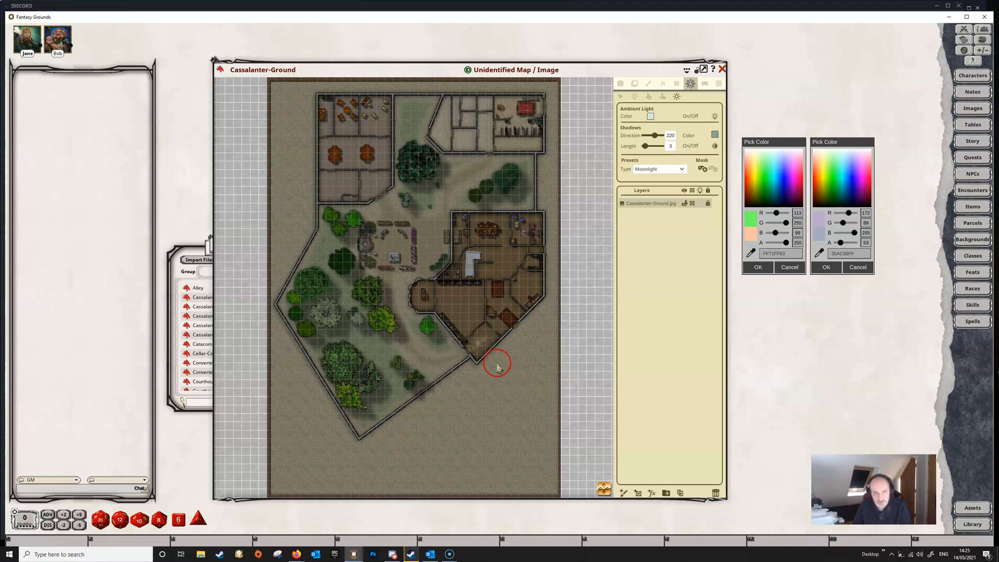
pyautogui.moveTo(288, 299)
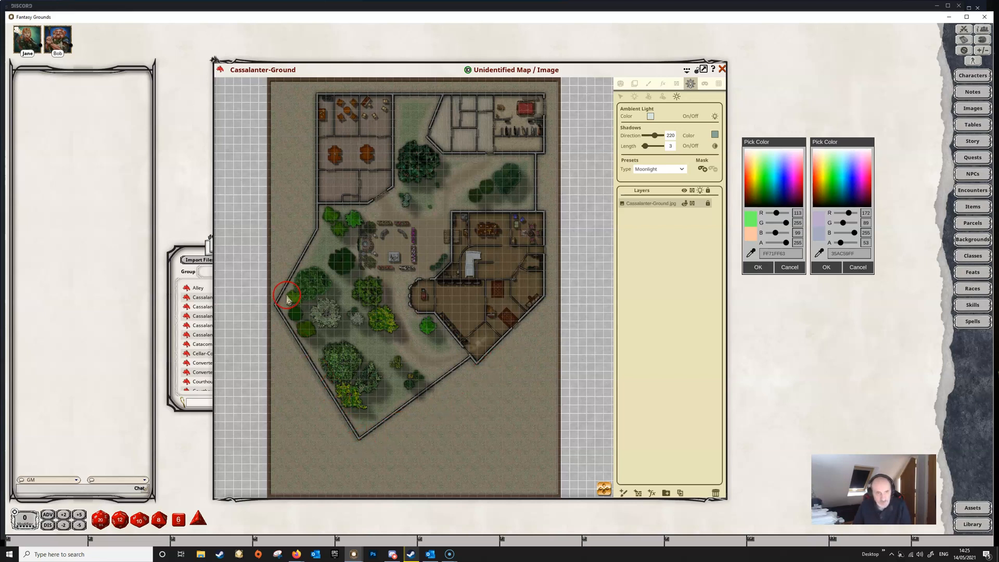
pyautogui.moveTo(475, 453)
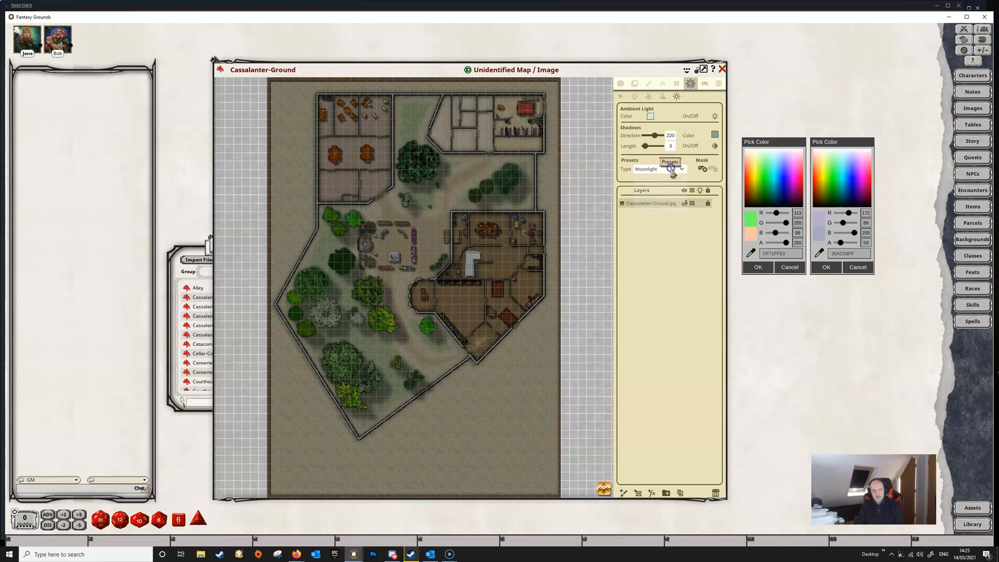
pyautogui.click(681, 169)
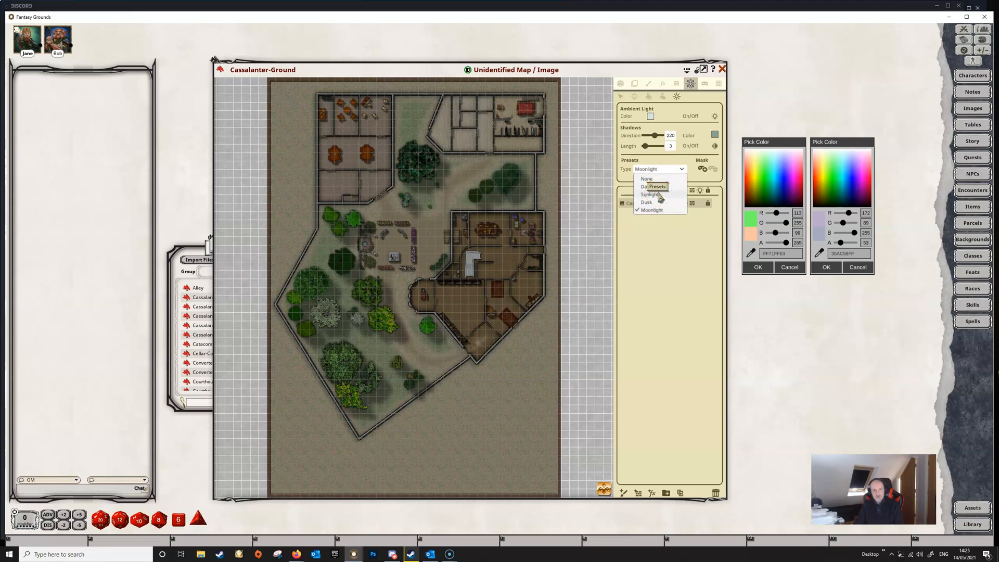
pyautogui.click(649, 193)
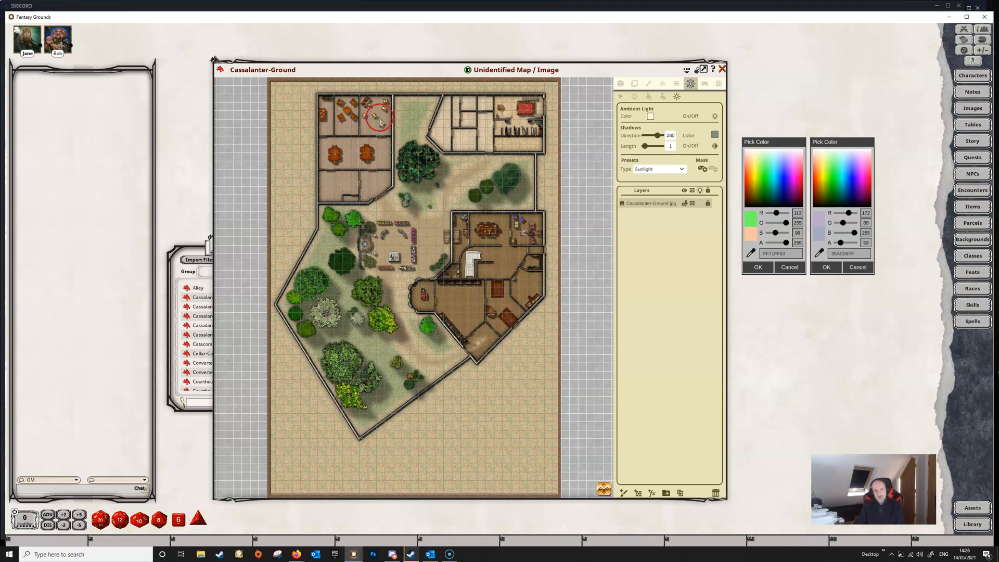
pyautogui.moveTo(459, 424)
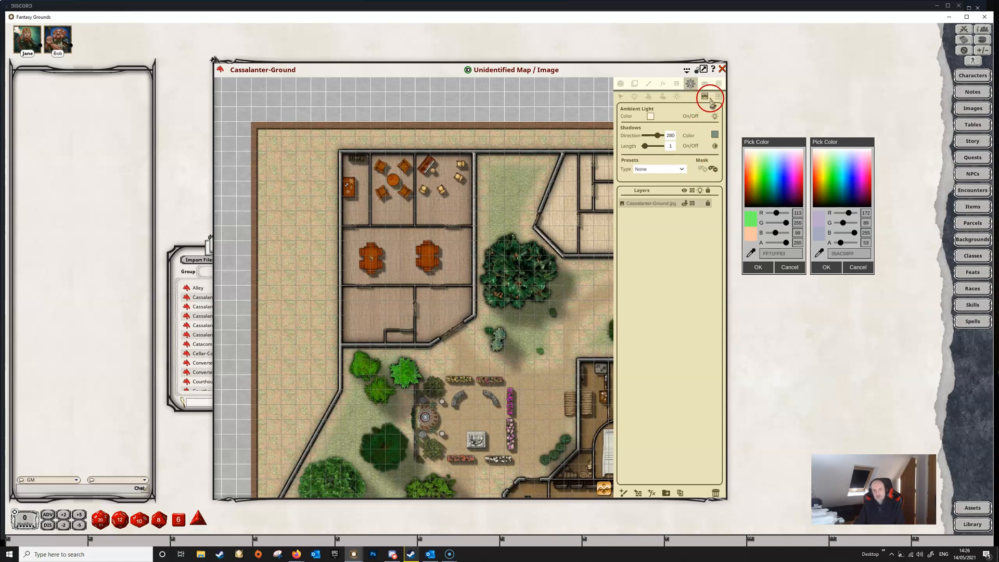
pyautogui.moveTo(706, 83)
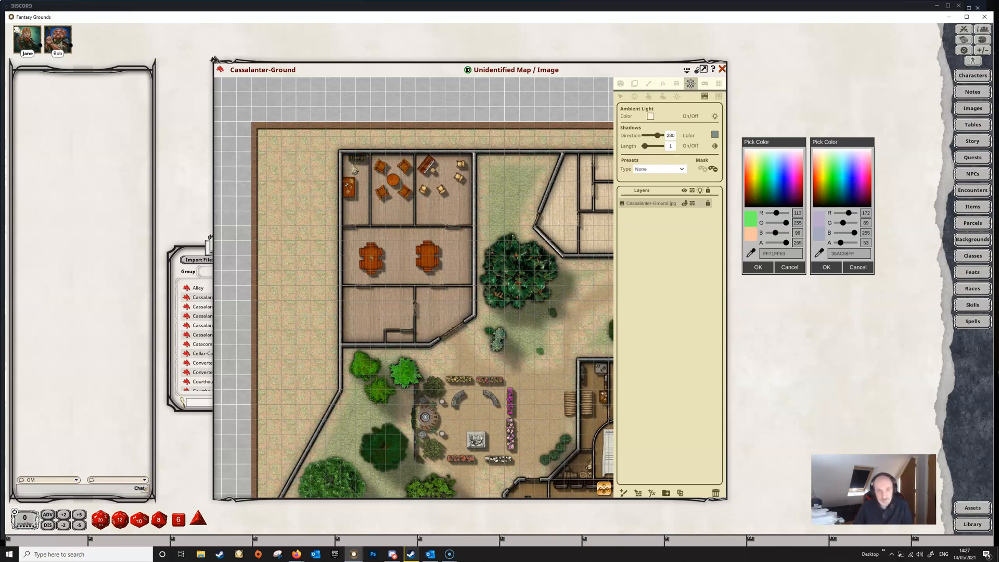
# Select the mask tool to block ambient light over the upper-left building
pyautogui.click(556, 328)
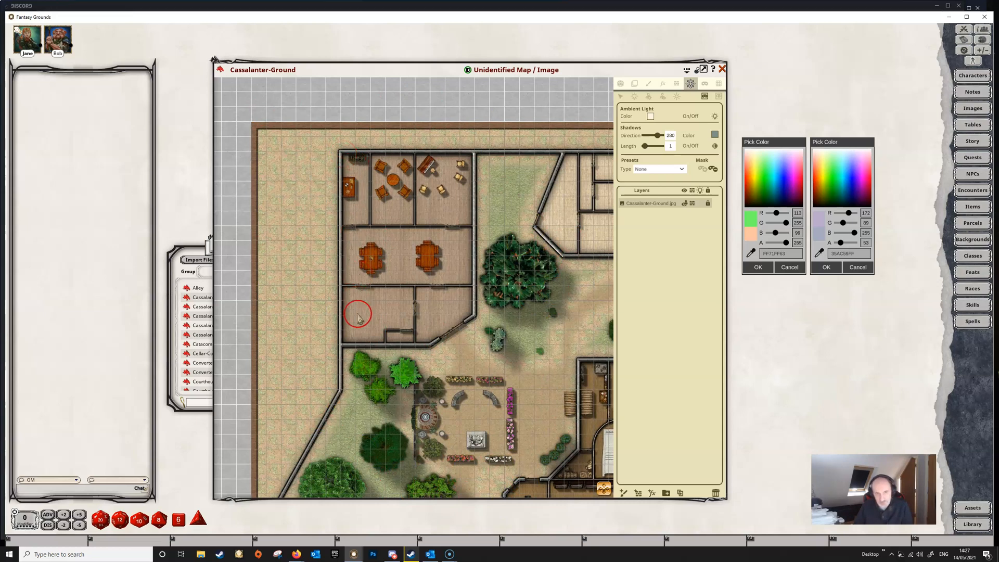
pyautogui.moveTo(399, 232)
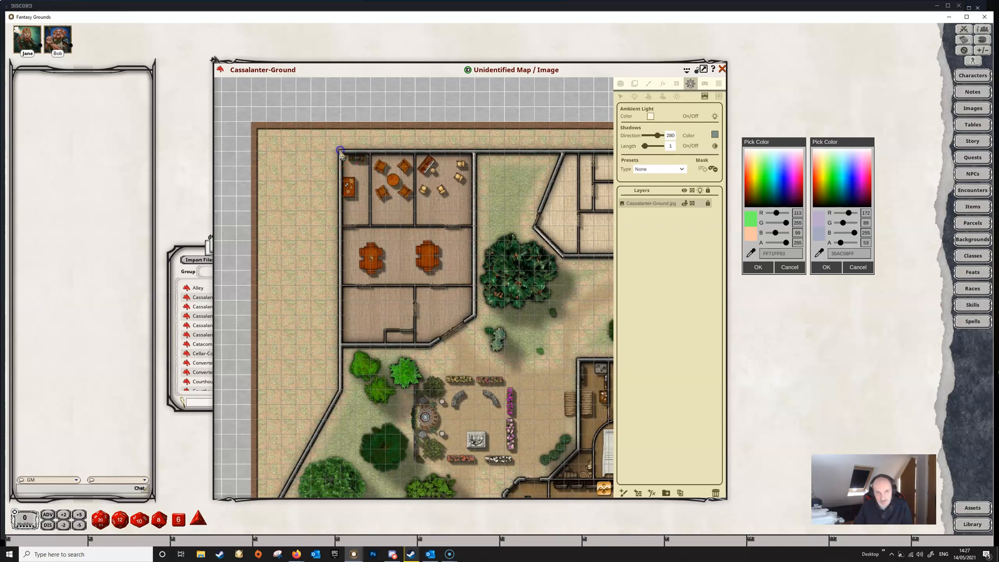
# Draw mask polygons over the building's upper and lower rooms until its interior is unlit
pyautogui.moveTo(341, 151); pyautogui.dragTo(471, 317)
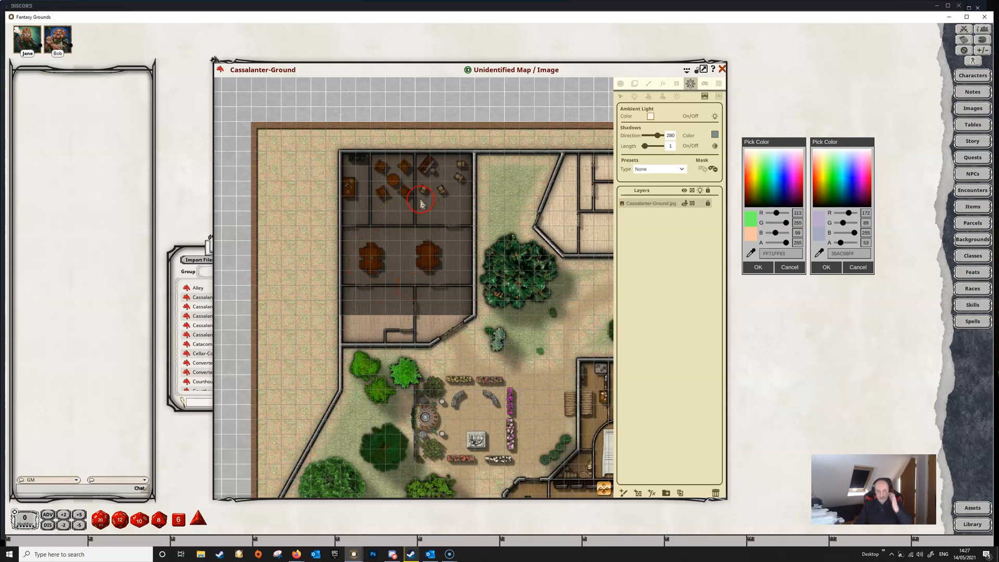
pyautogui.moveTo(369, 177)
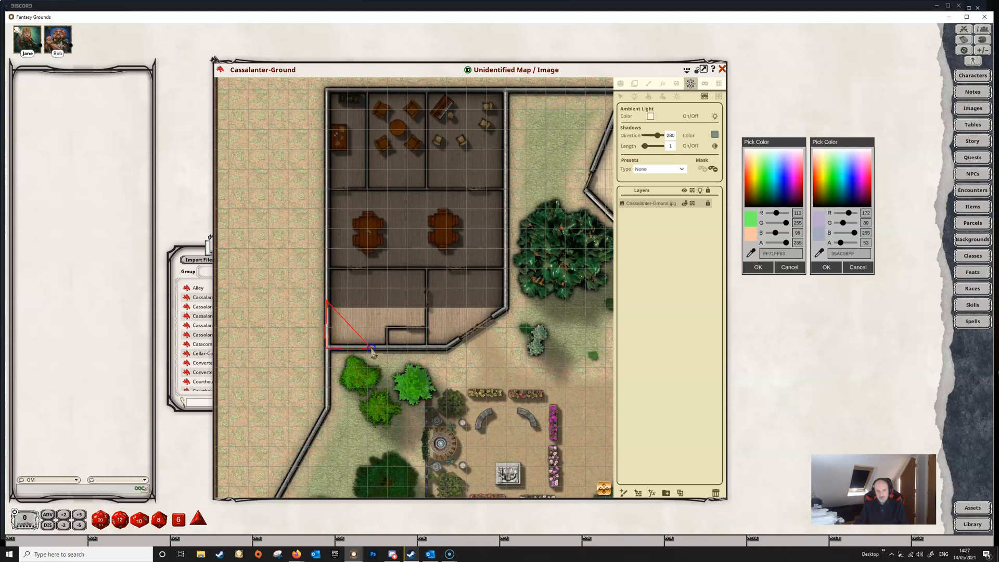
pyautogui.moveTo(372, 350); pyautogui.dragTo(449, 350)
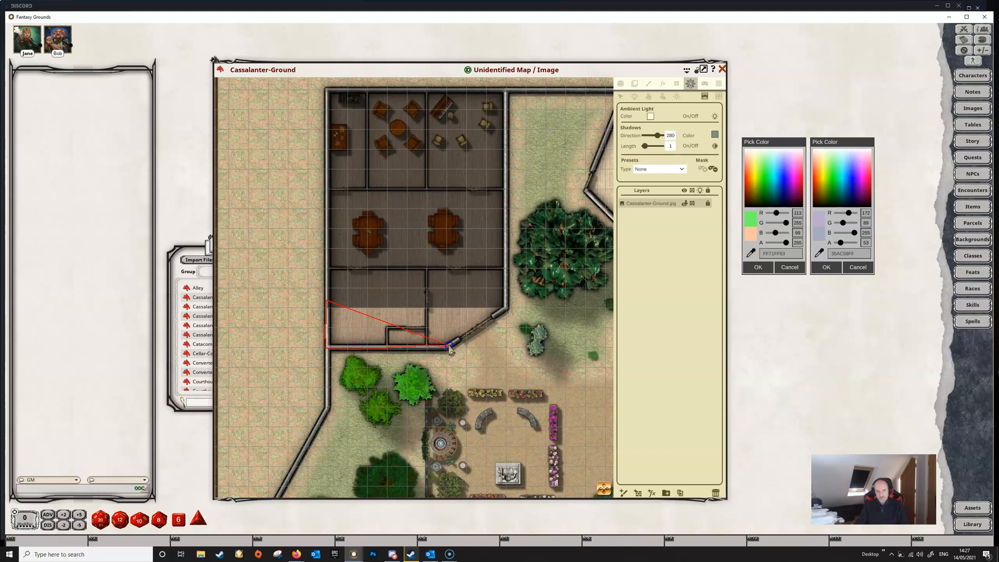
pyautogui.moveTo(450, 349); pyautogui.dragTo(507, 305)
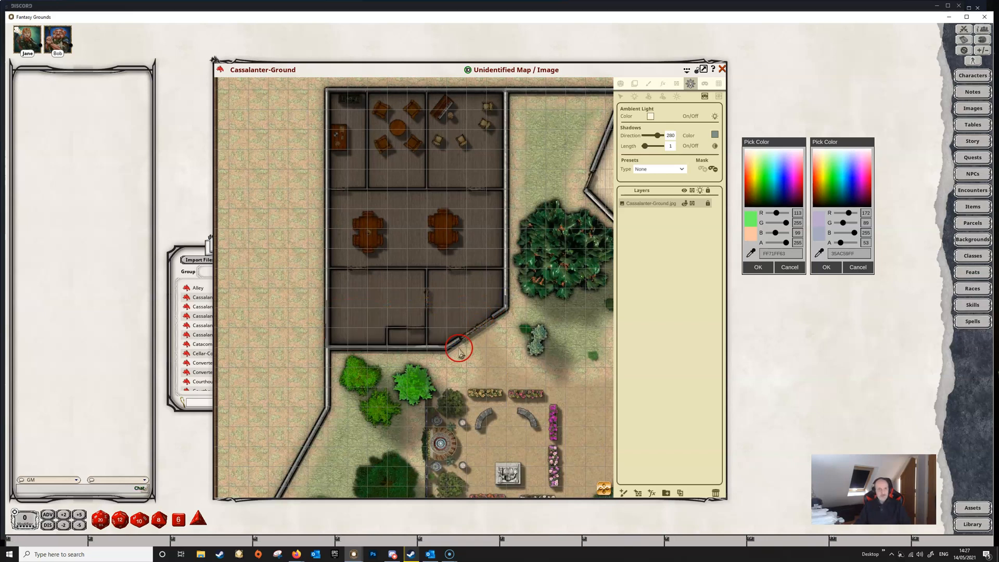
pyautogui.moveTo(459, 348); pyautogui.dragTo(502, 373)
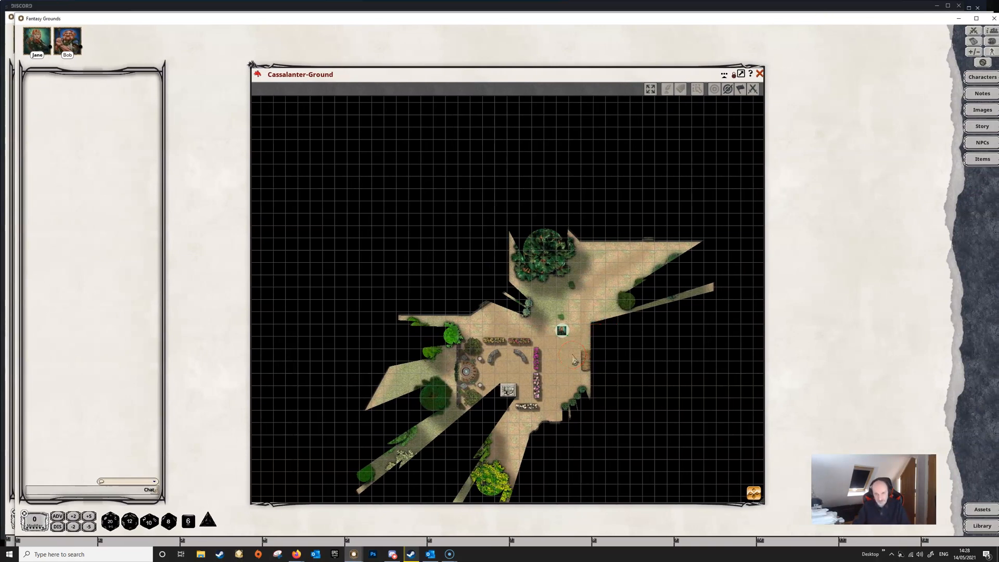
# View the map as a player, revealing only the courtyard within the token's sight
pyautogui.click(611, 307)
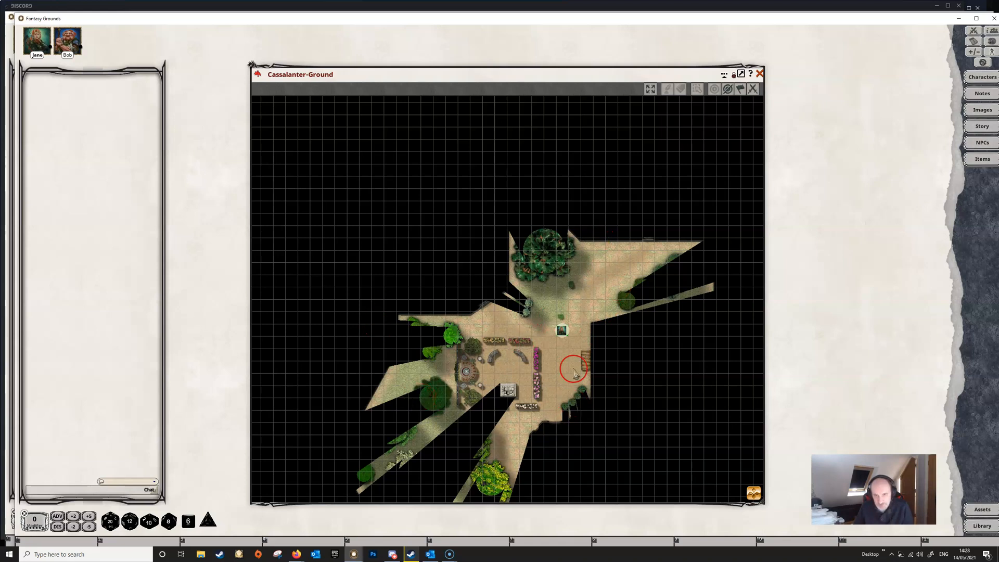
pyautogui.moveTo(681, 25)
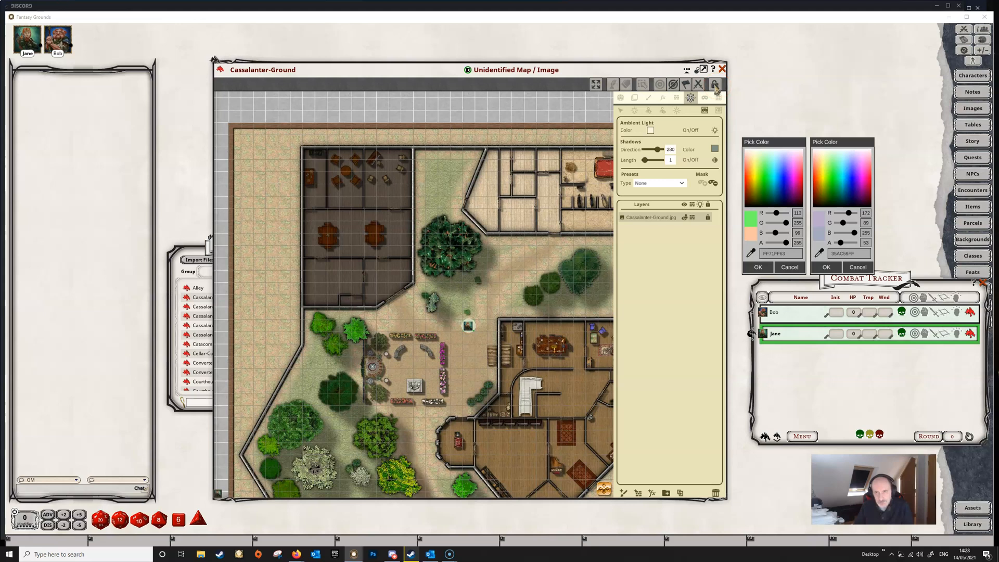
pyautogui.moveTo(716, 89)
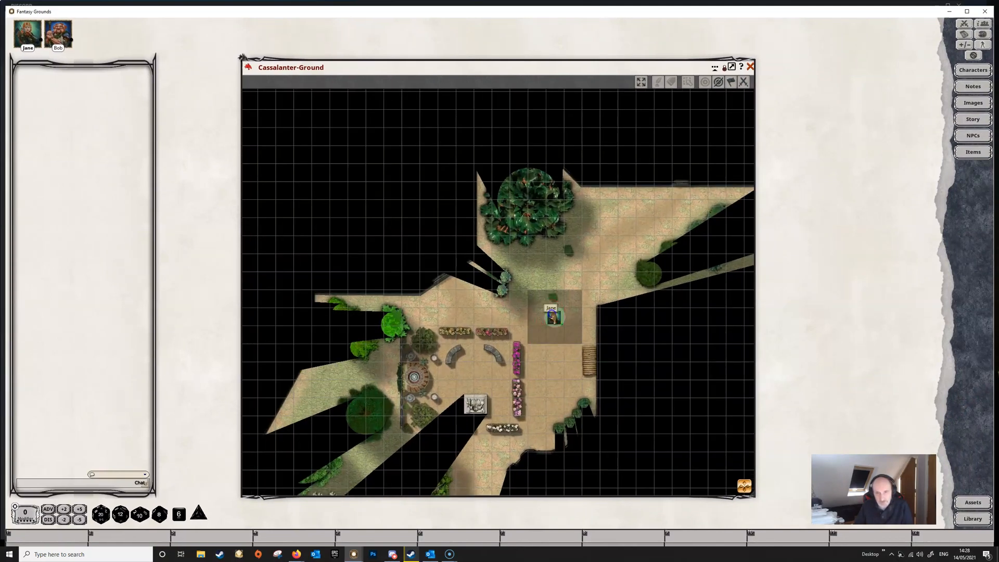
# Walk the token across the courtyard and through the door into the dark masked building
pyautogui.moveTo(552, 317); pyautogui.dragTo(555, 335)
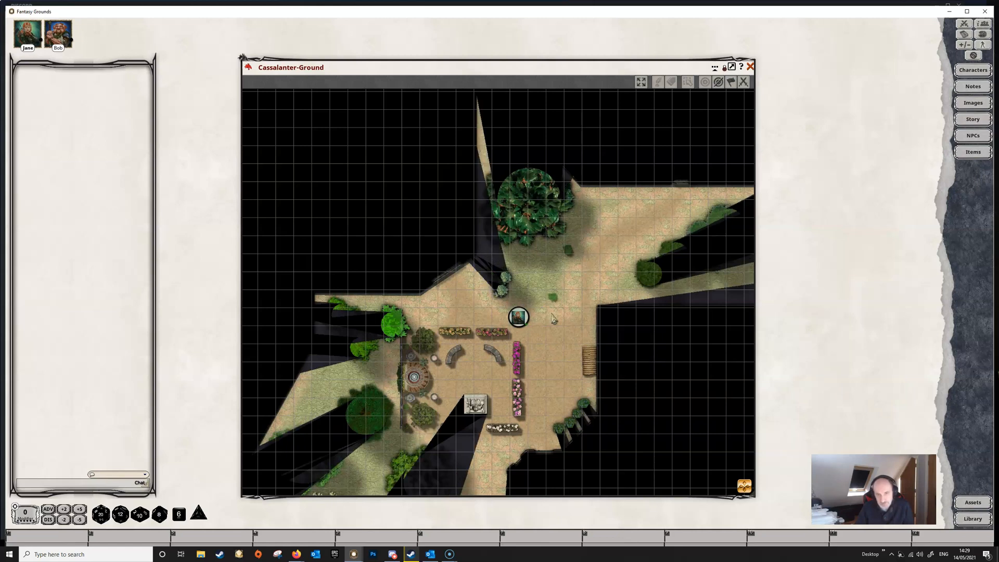
pyautogui.moveTo(518, 317); pyautogui.dragTo(464, 316)
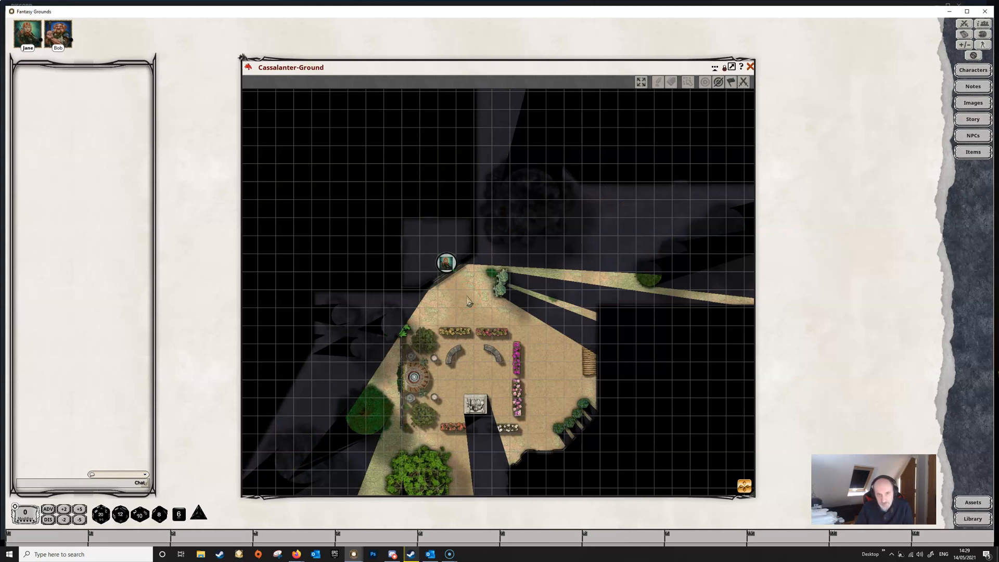
pyautogui.moveTo(446, 262); pyautogui.dragTo(446, 246)
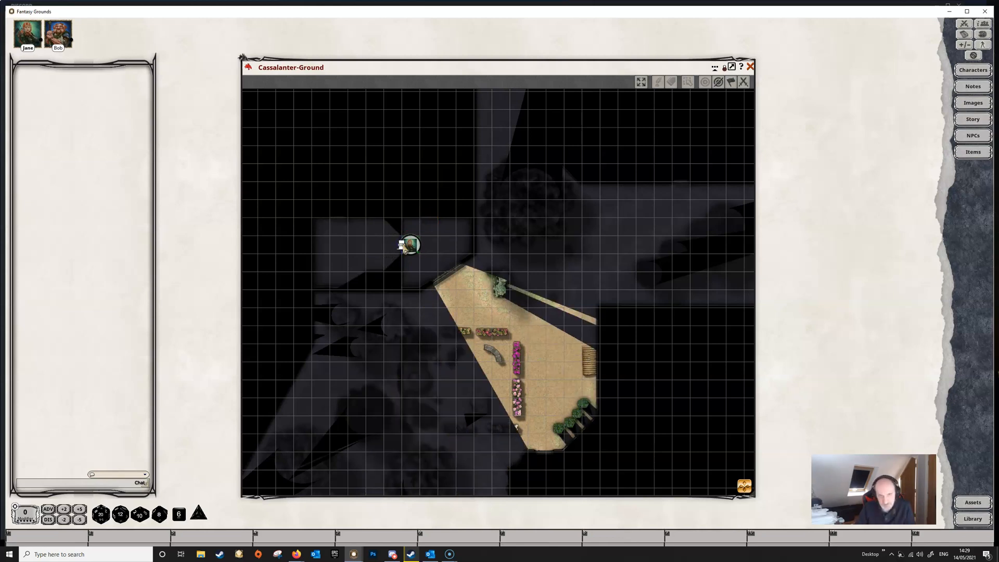
pyautogui.moveTo(410, 243); pyautogui.dragTo(373, 245)
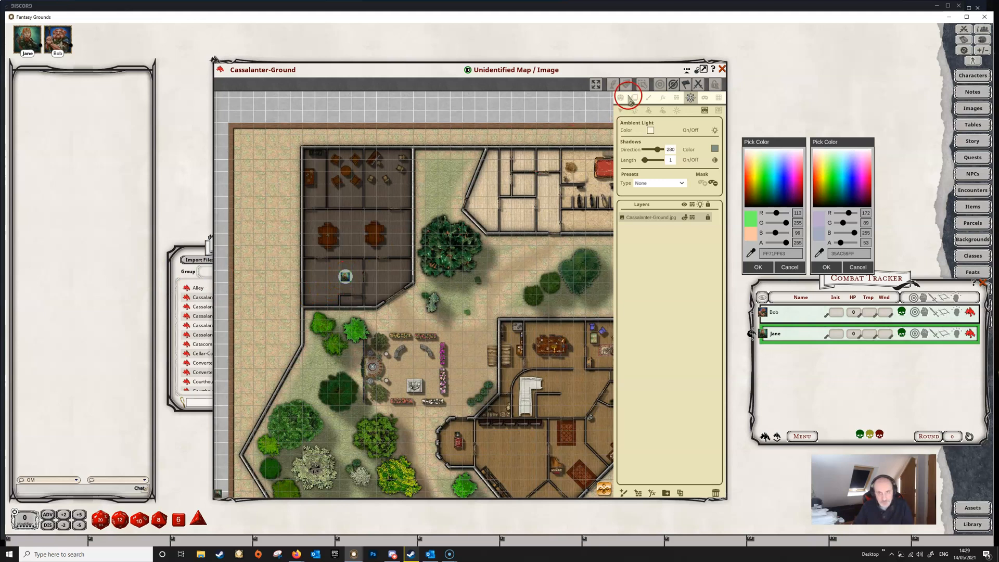
# Enable player vision preview on the GM map and drag a token out into the courtyard
pyautogui.click(619, 98)
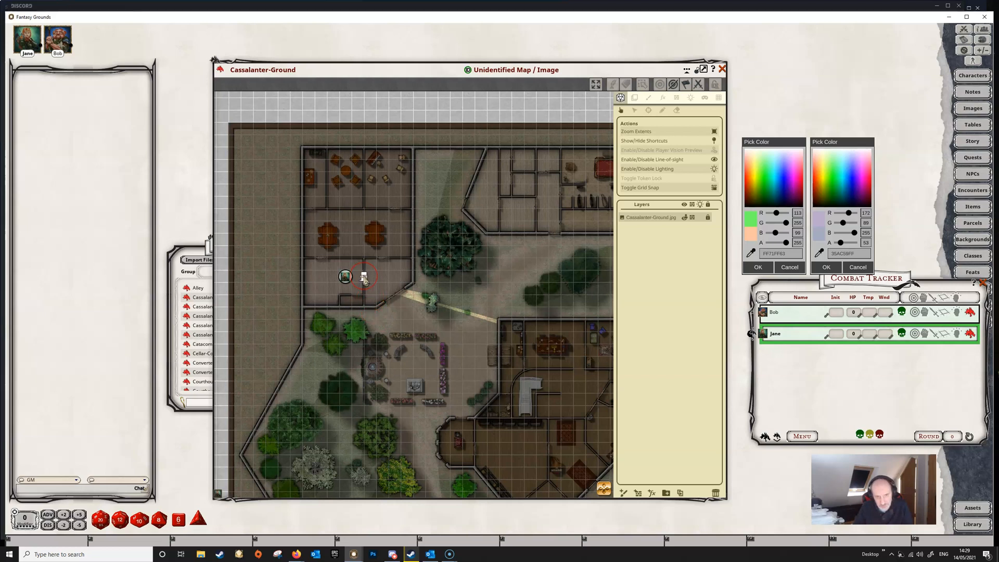
pyautogui.moveTo(363, 276); pyautogui.dragTo(453, 303)
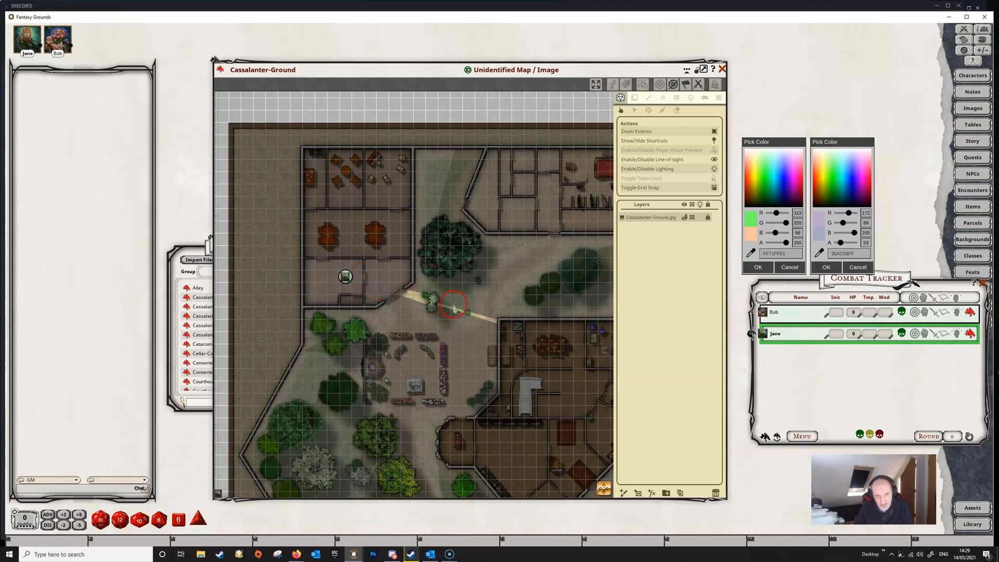